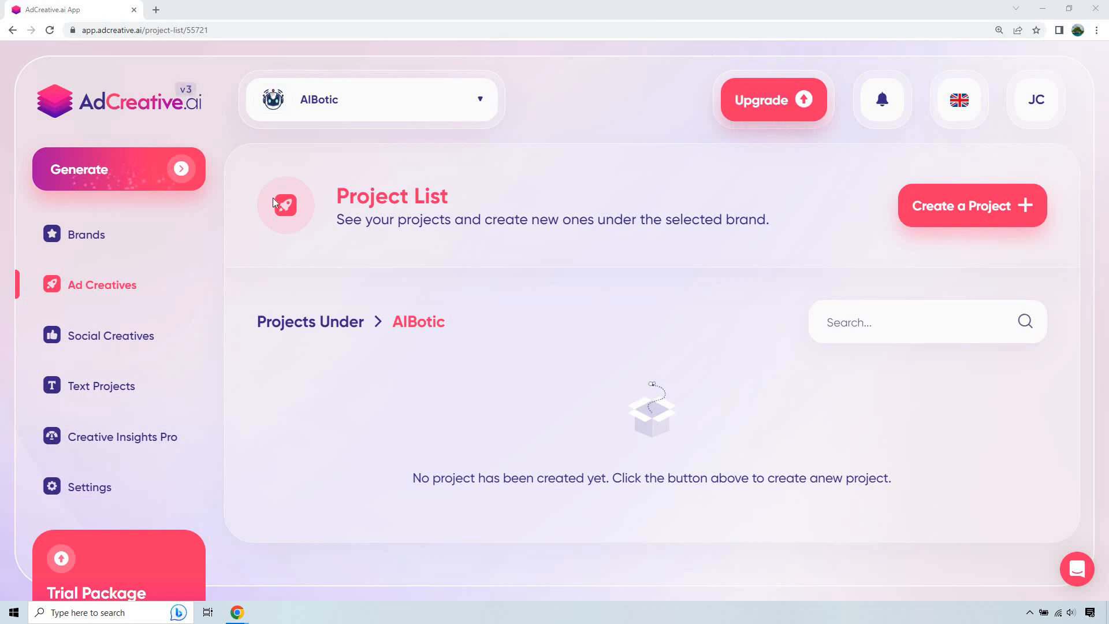
pyautogui.moveTo(558, 315)
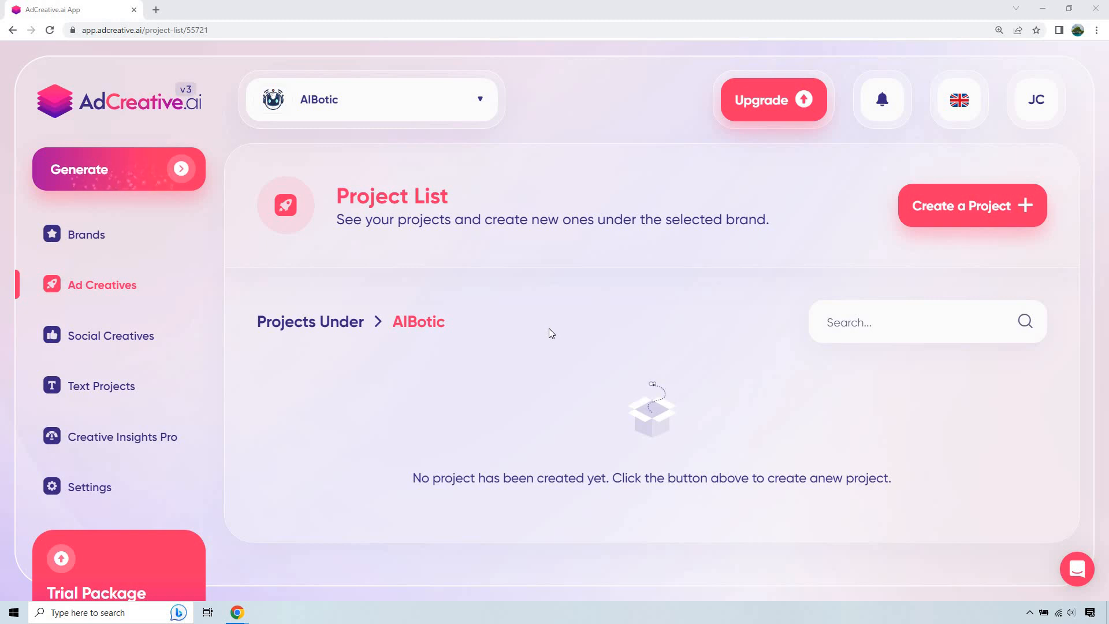
pyautogui.moveTo(818, 283)
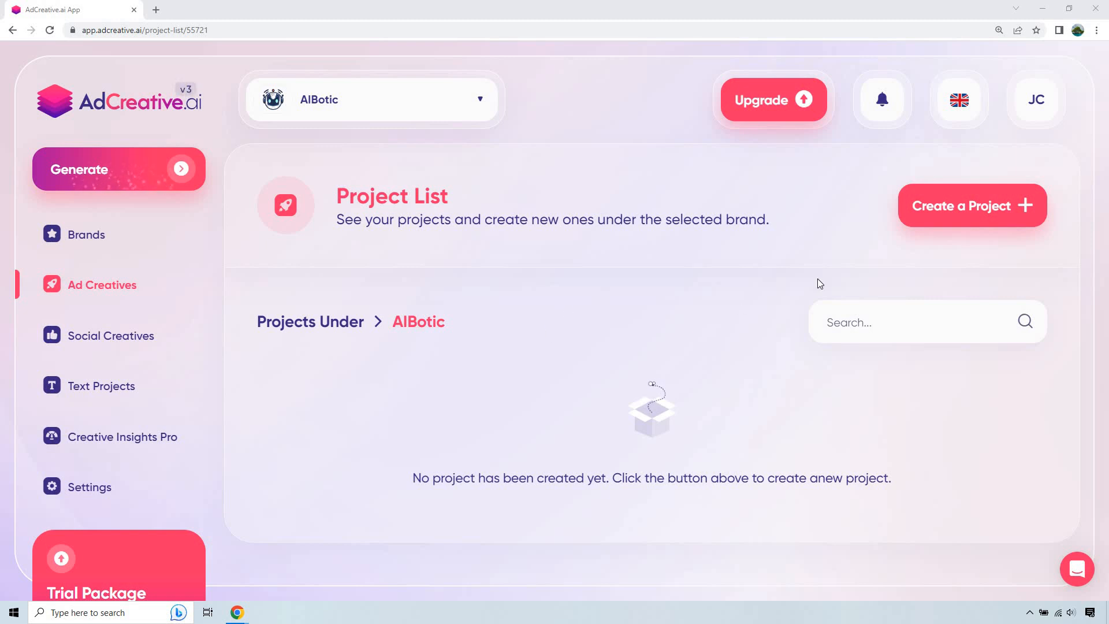
# Start a new AIBotic project in Leaderboard (728x90) size targeting Bloggers.
pyautogui.click(970, 205)
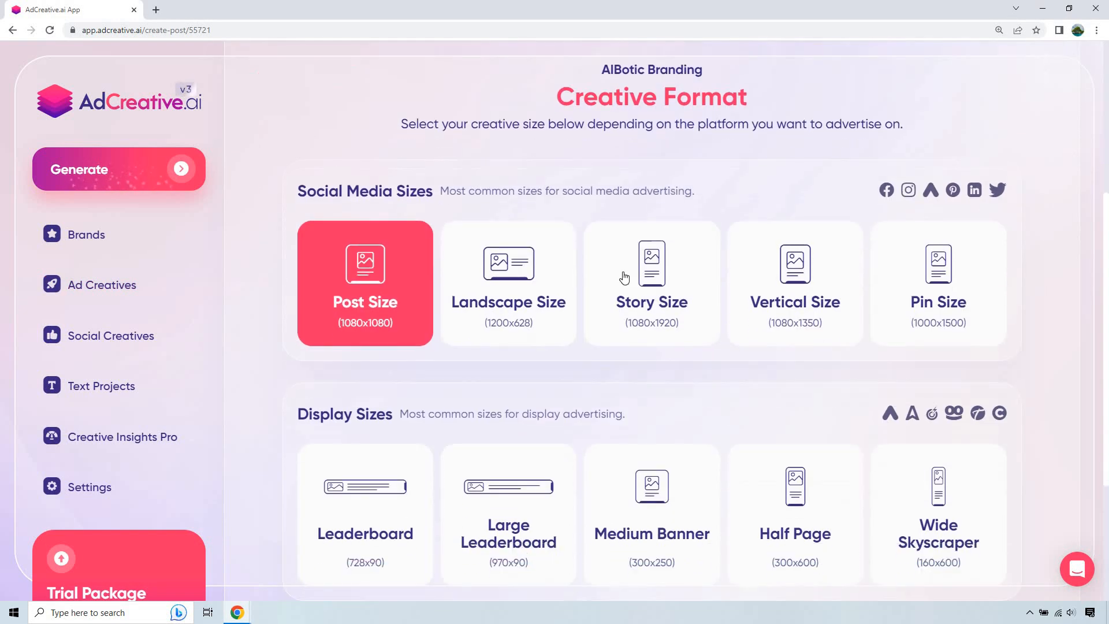
pyautogui.scroll(-3)
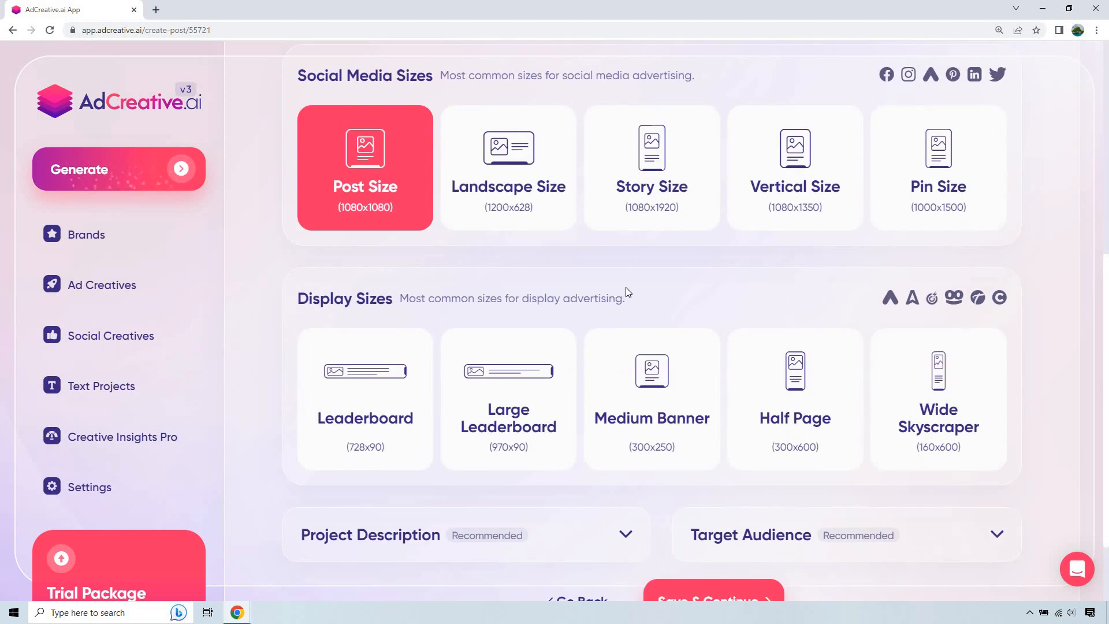
pyautogui.moveTo(490, 403)
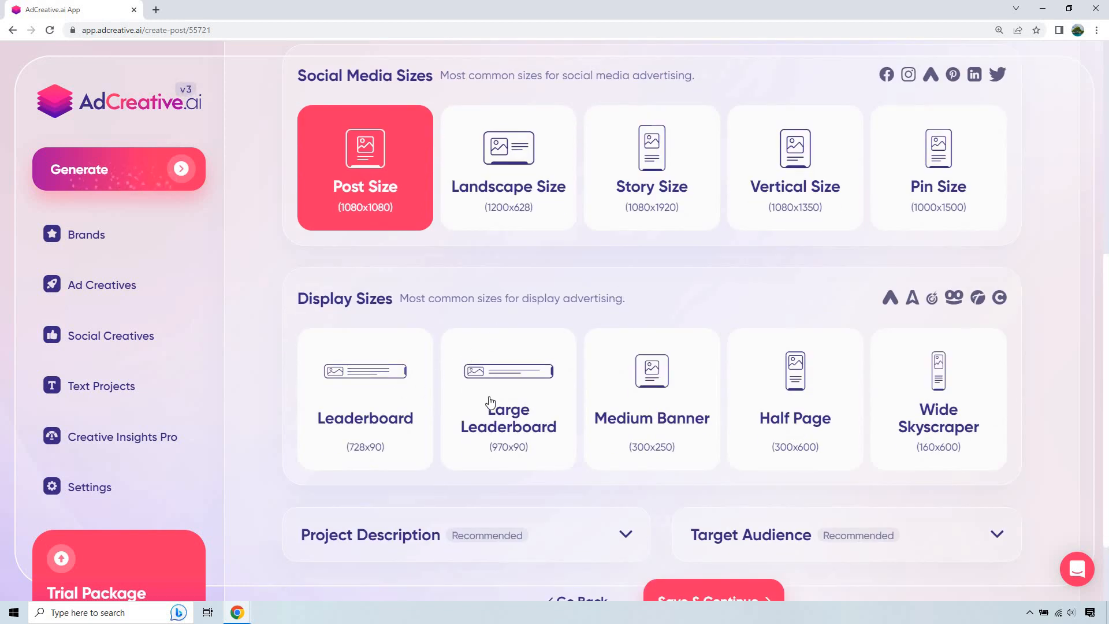
pyautogui.moveTo(783, 409)
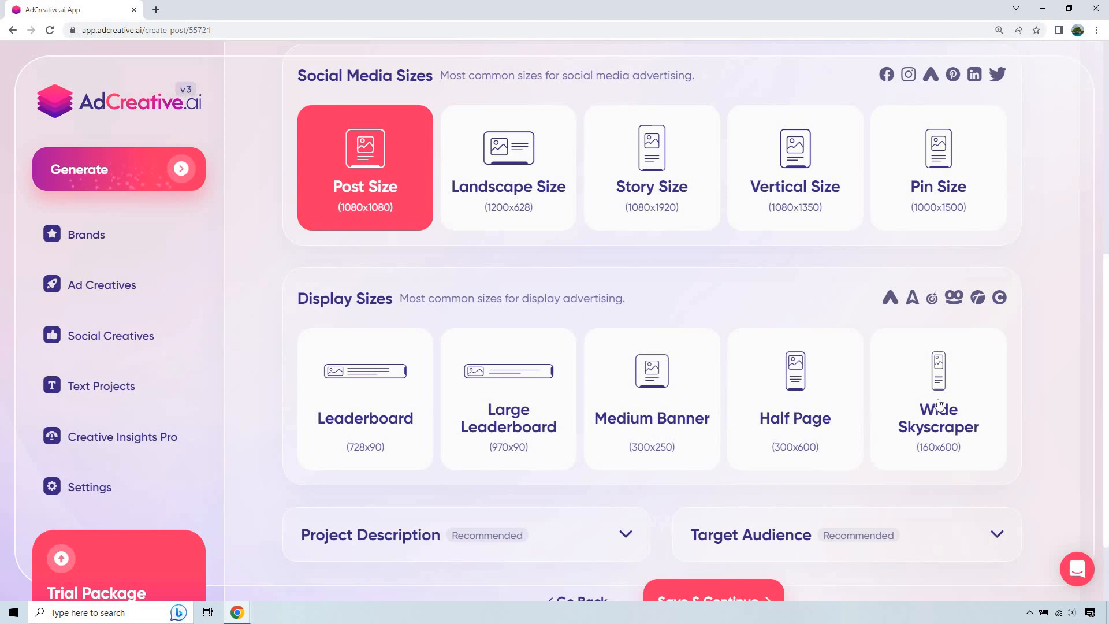
pyautogui.moveTo(426, 380)
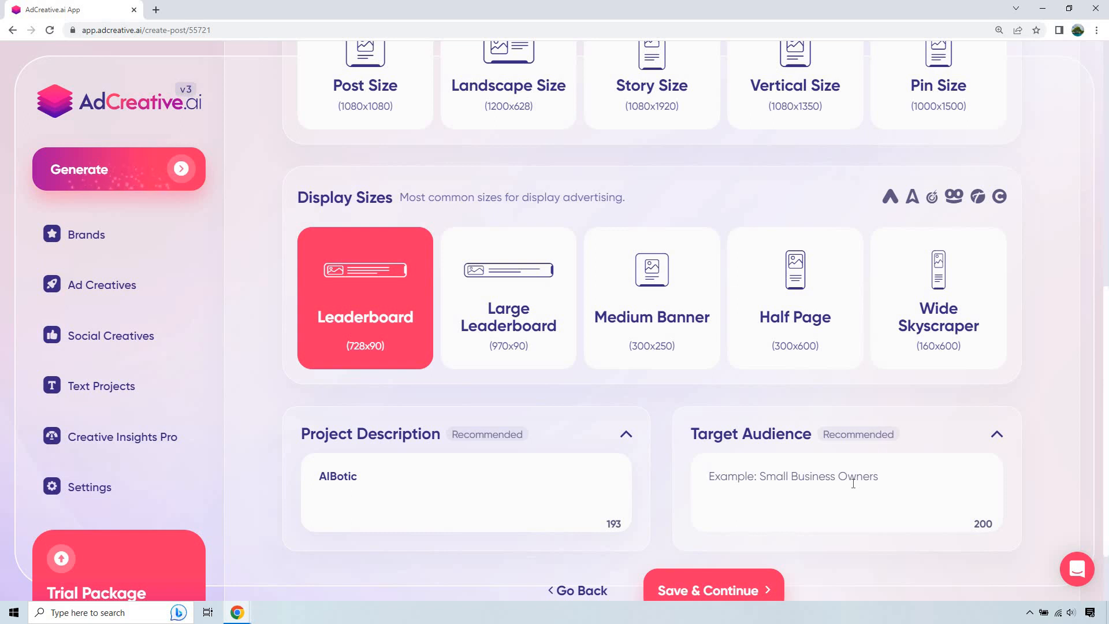
pyautogui.write('Bloggers')
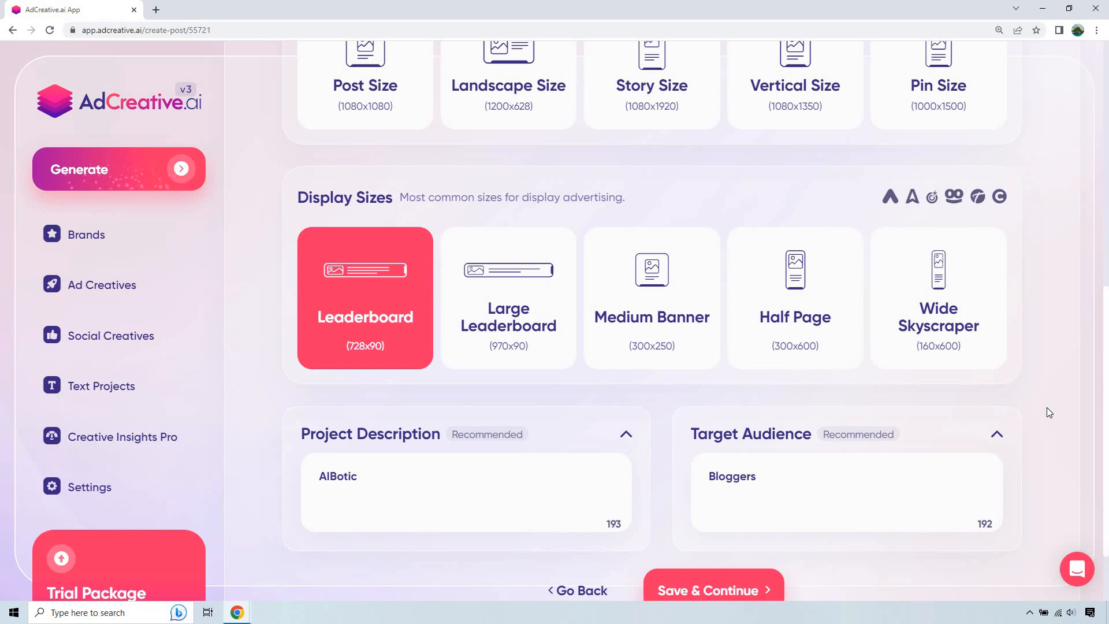
pyautogui.moveTo(1030, 346)
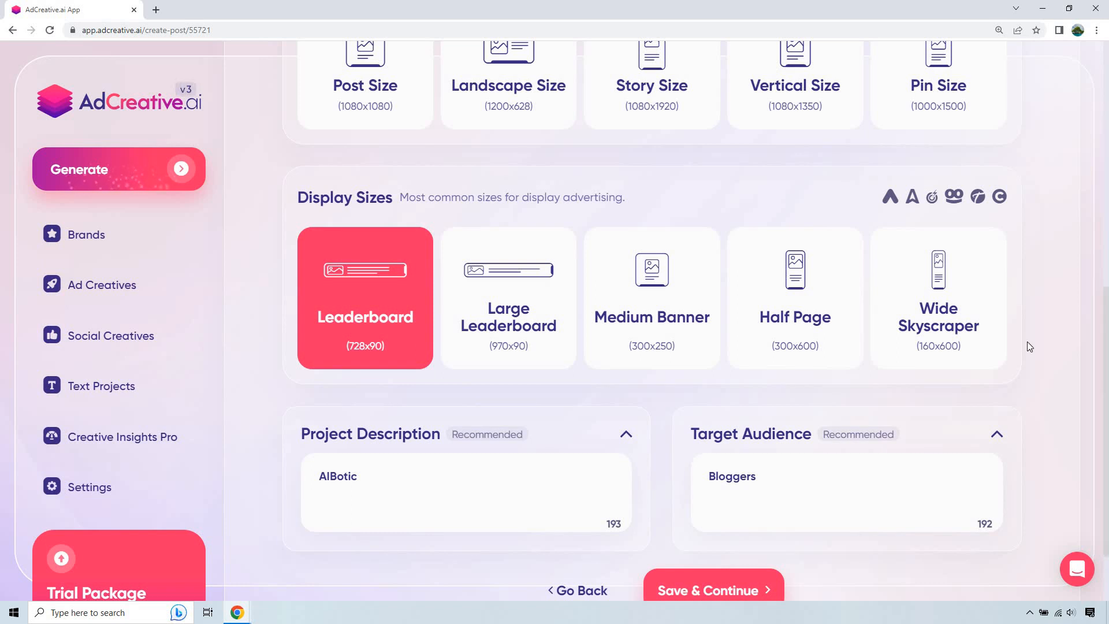
pyautogui.scroll(-3)
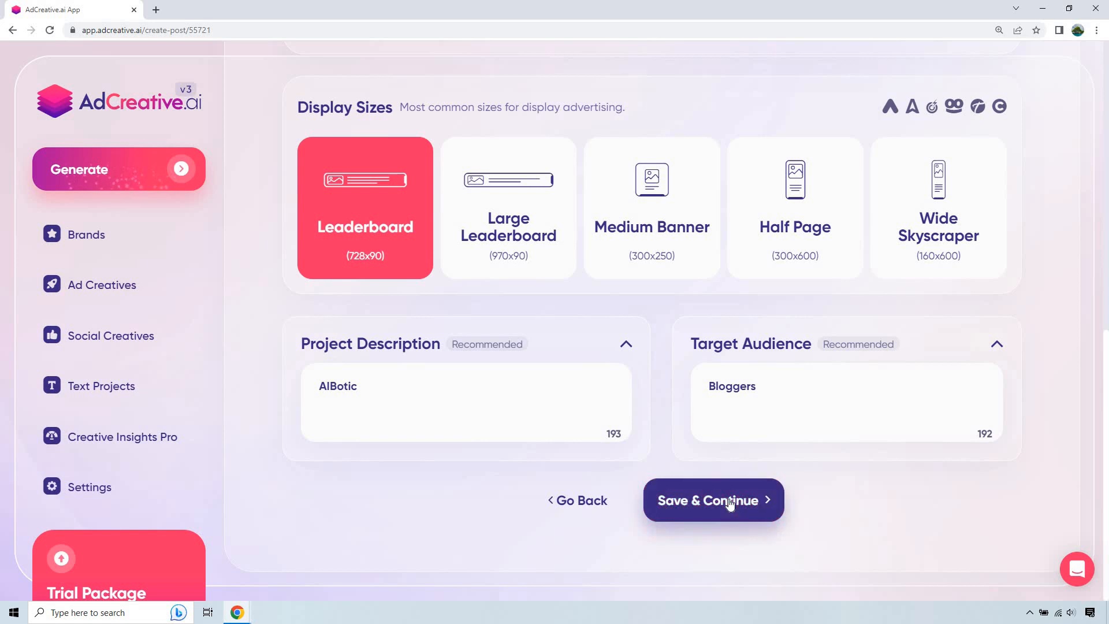
# Auto-generate the leaderboard's headline, punchline and call-to-action with Text AI, then save.
pyautogui.click(712, 500)
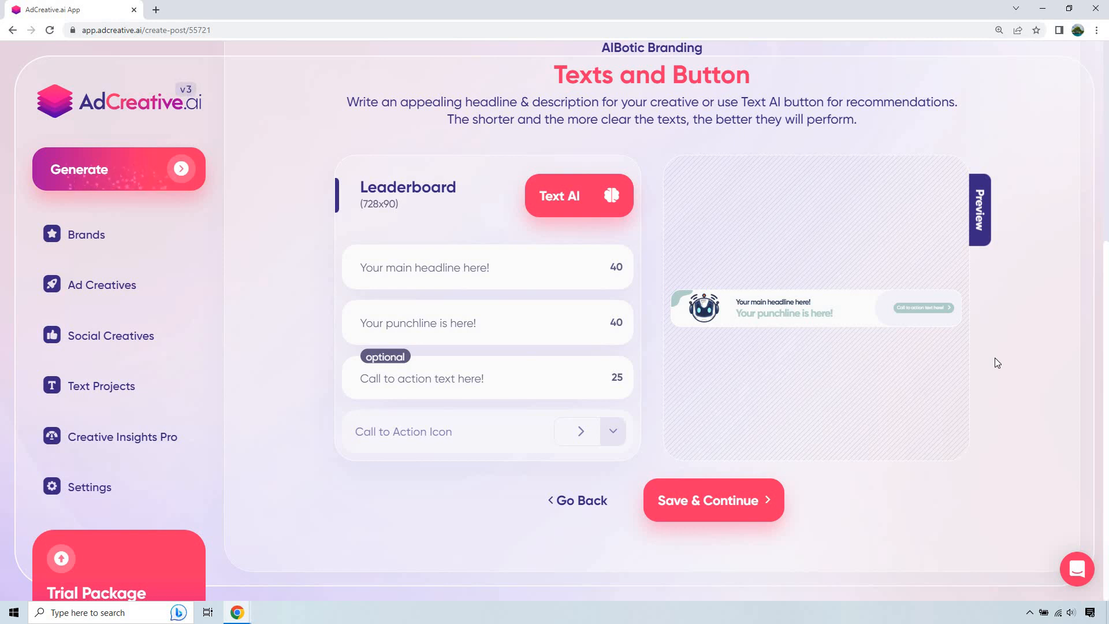
pyautogui.moveTo(630, 222)
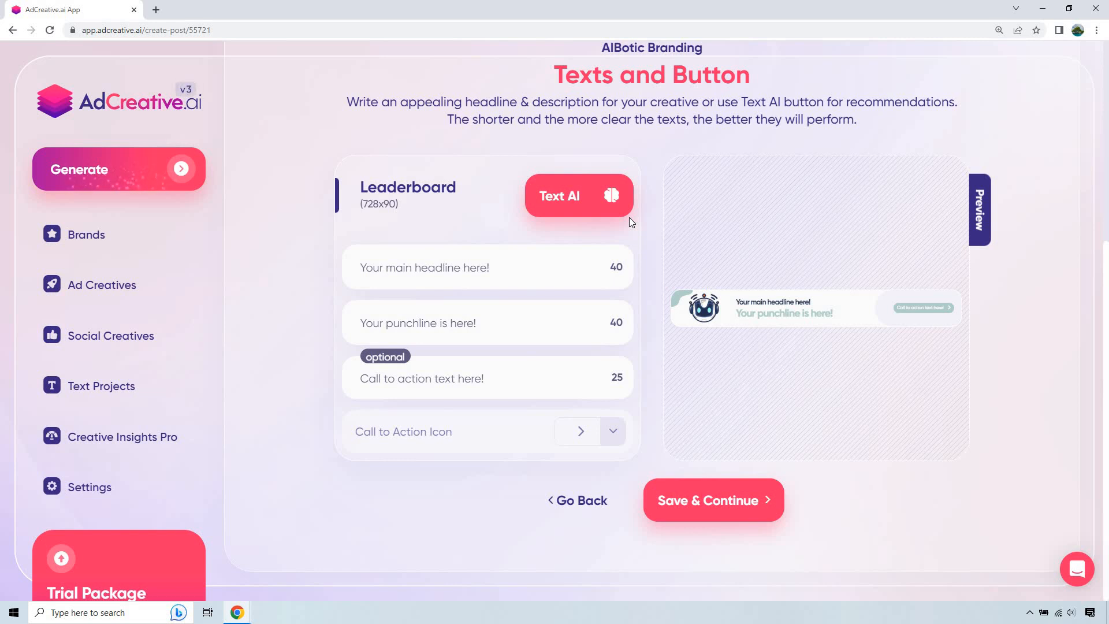
pyautogui.moveTo(636, 302)
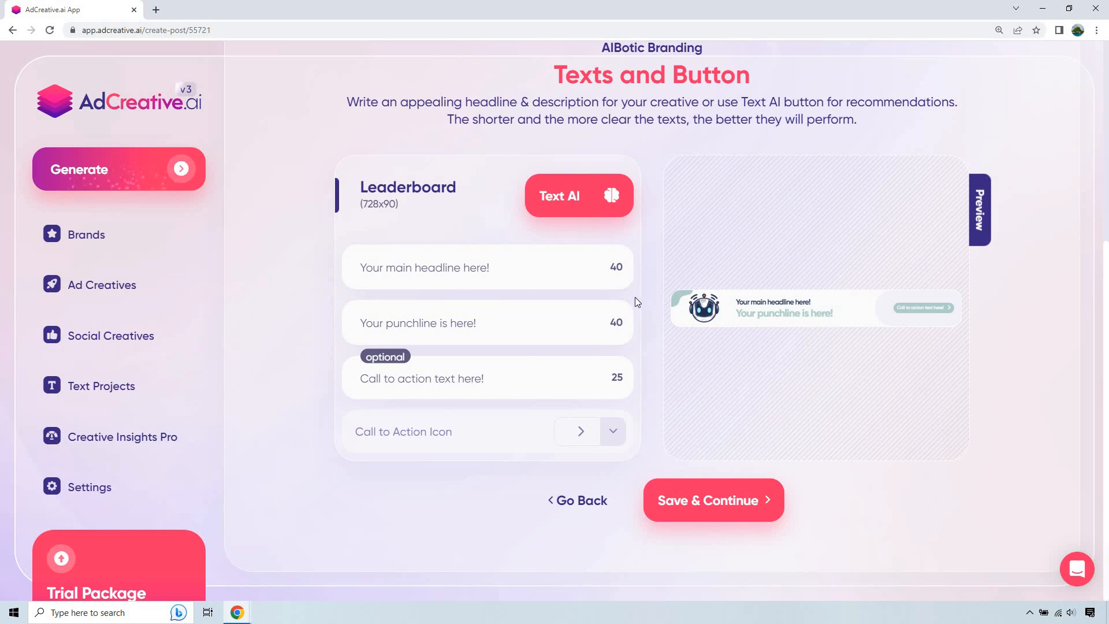
pyautogui.moveTo(634, 373)
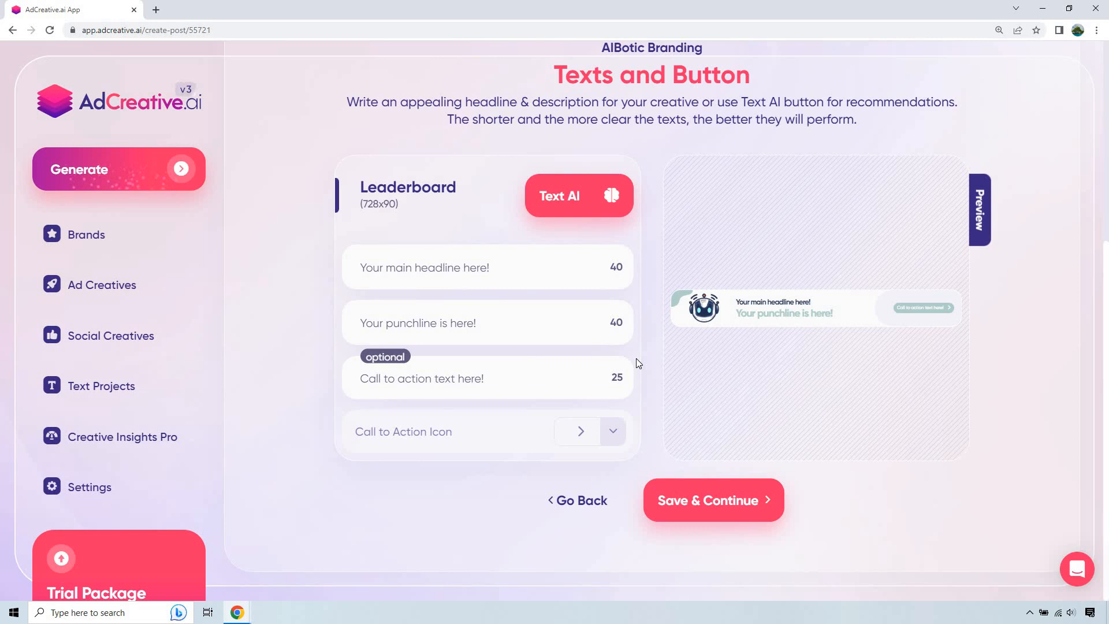
pyautogui.click(577, 195)
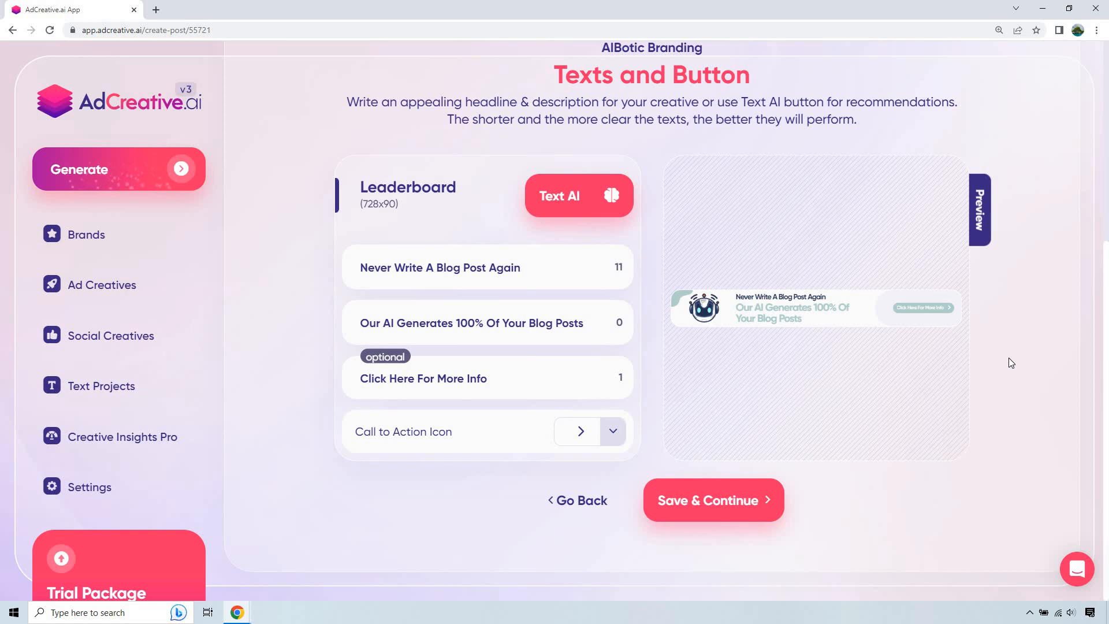
pyautogui.moveTo(725, 492)
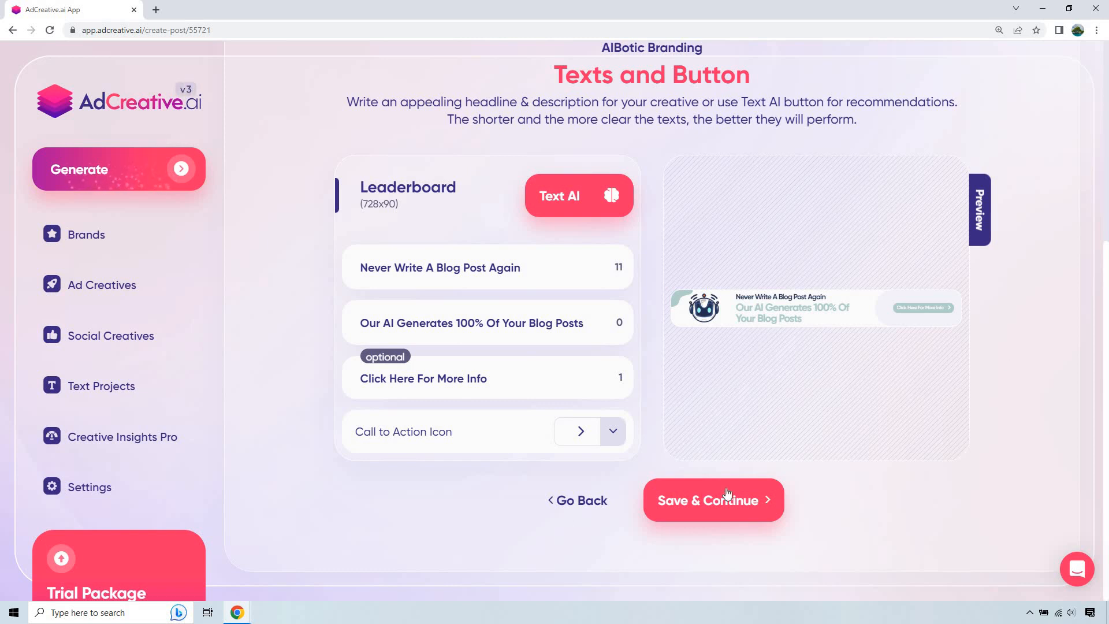
pyautogui.click(712, 500)
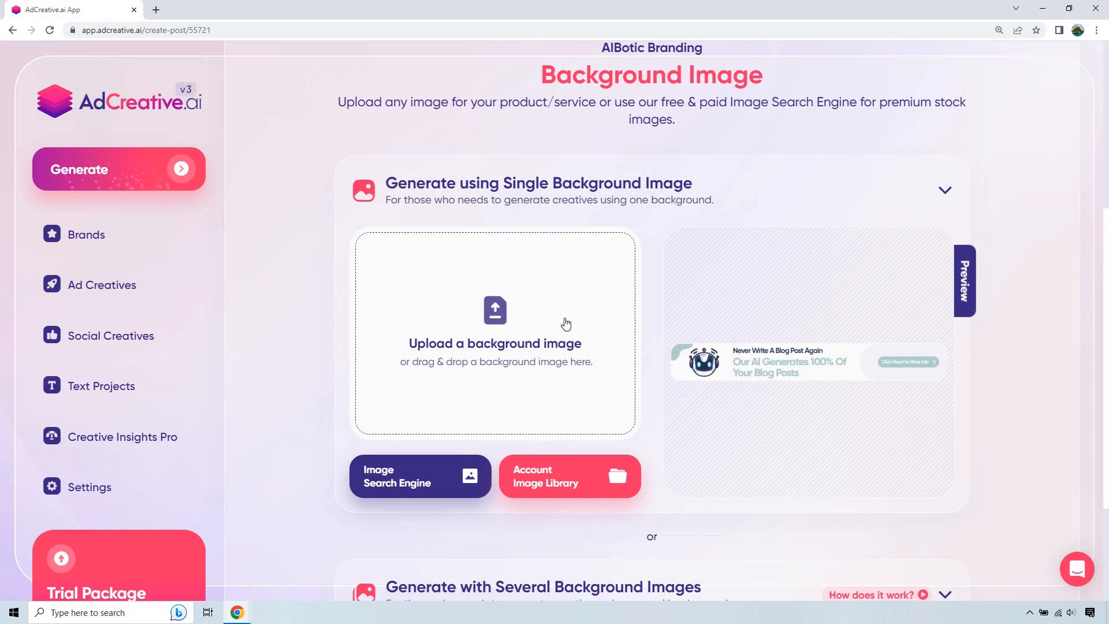
pyautogui.moveTo(419, 476)
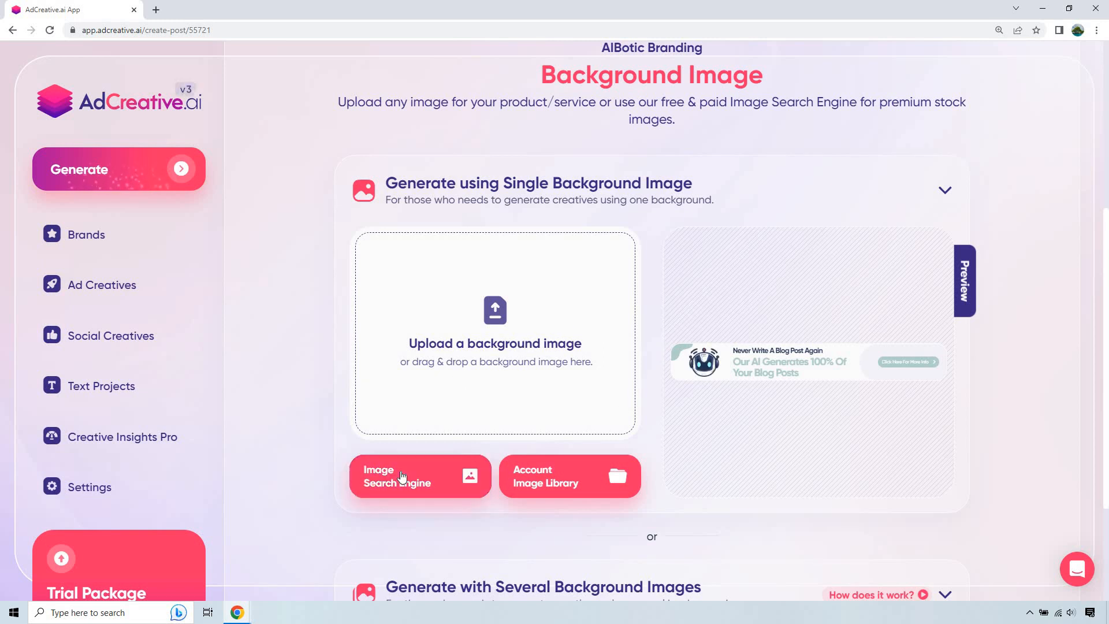
# Search stock images for 'articles' and browse the results for a background photo.
pyautogui.click(419, 476)
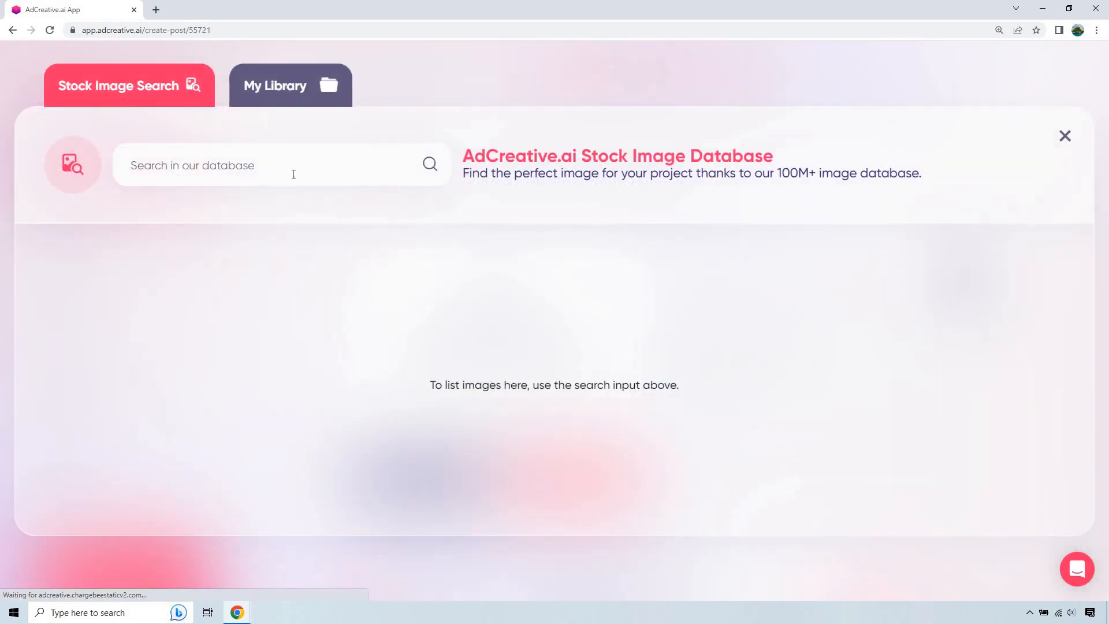
pyautogui.write('a')
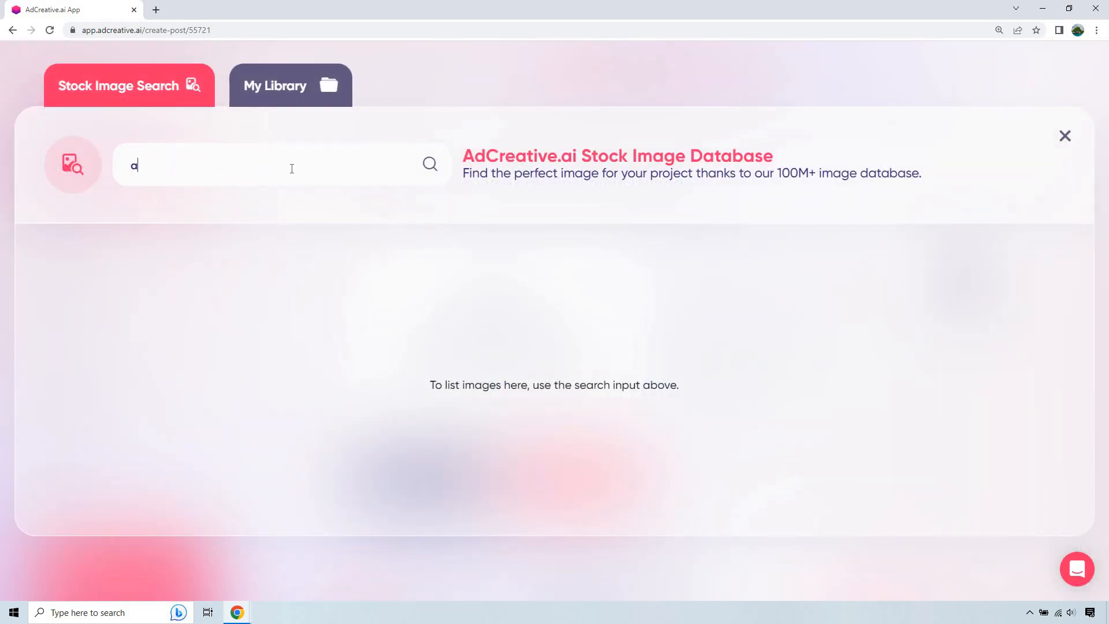
pyautogui.write('rticles')
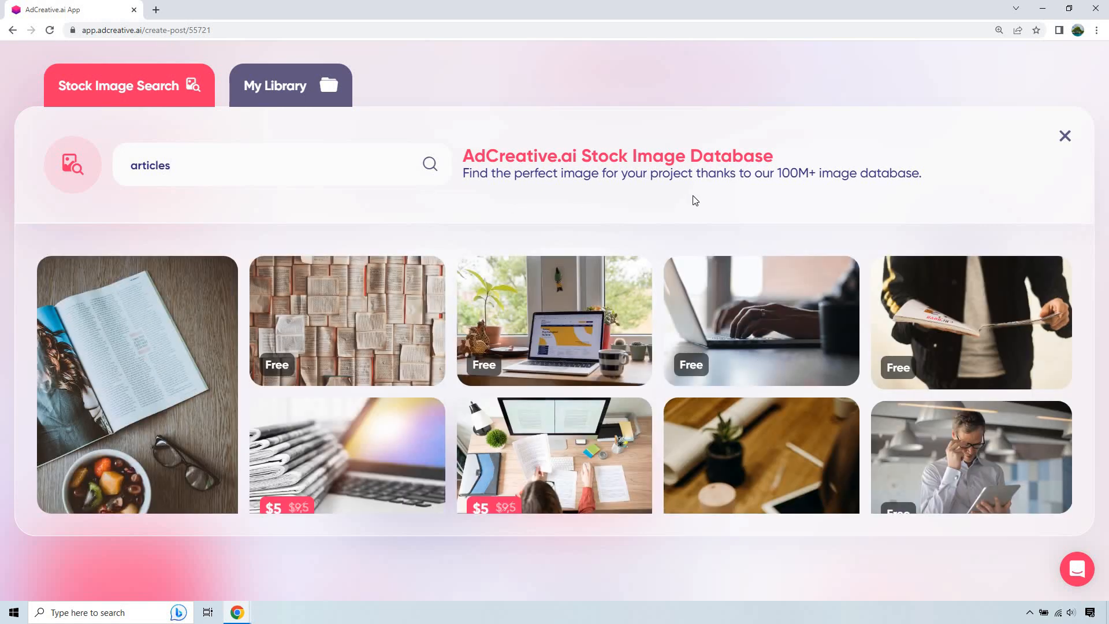
pyautogui.moveTo(854, 189)
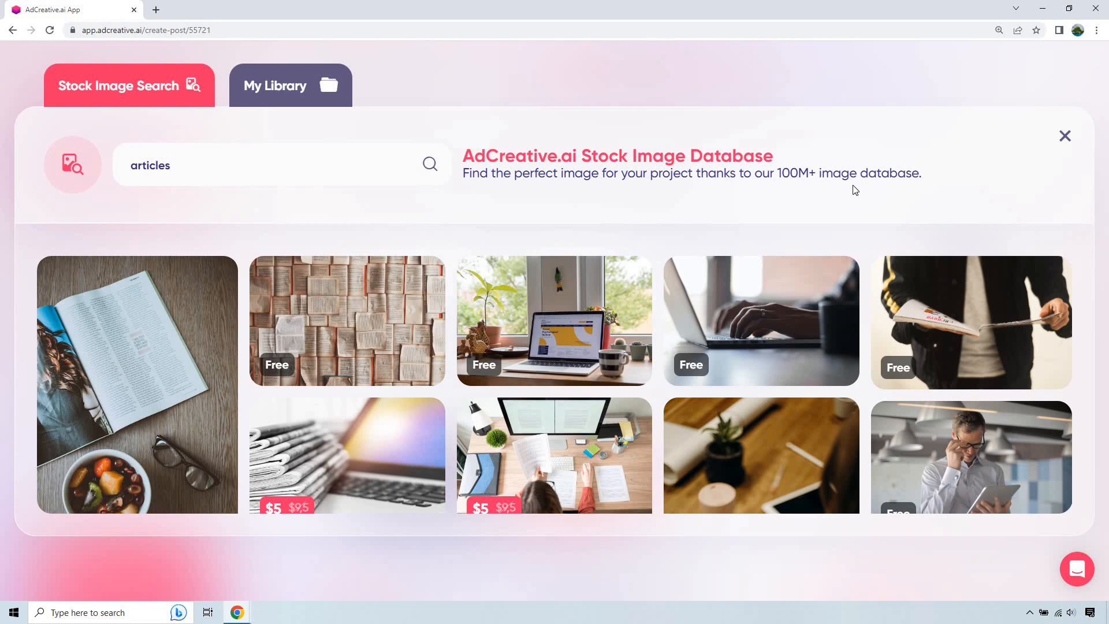
pyautogui.moveTo(1083, 261)
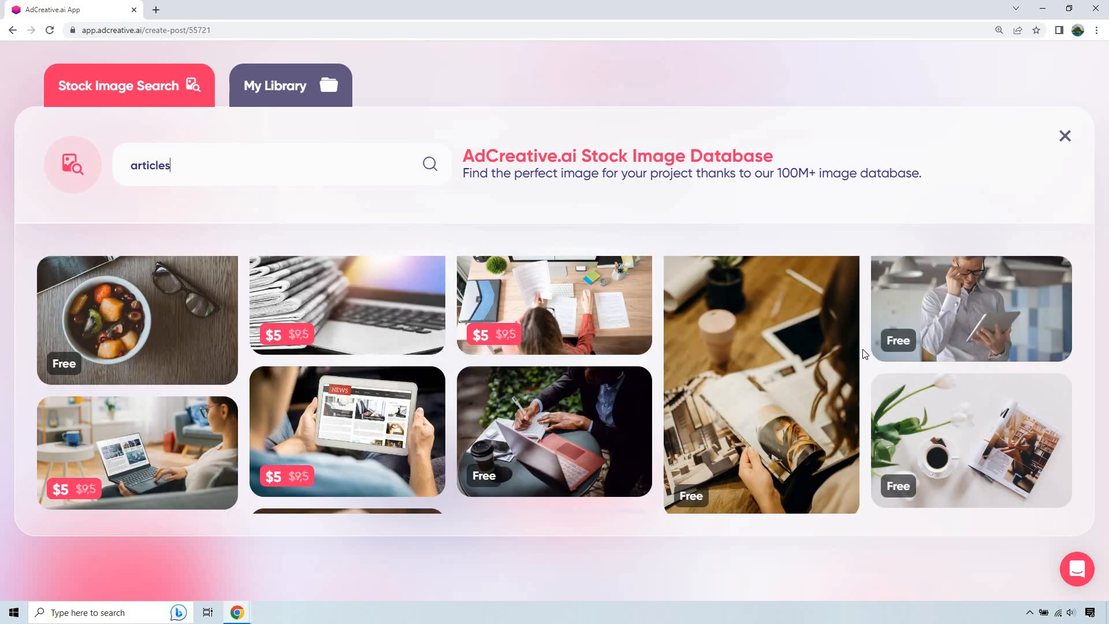
pyautogui.scroll(-3)
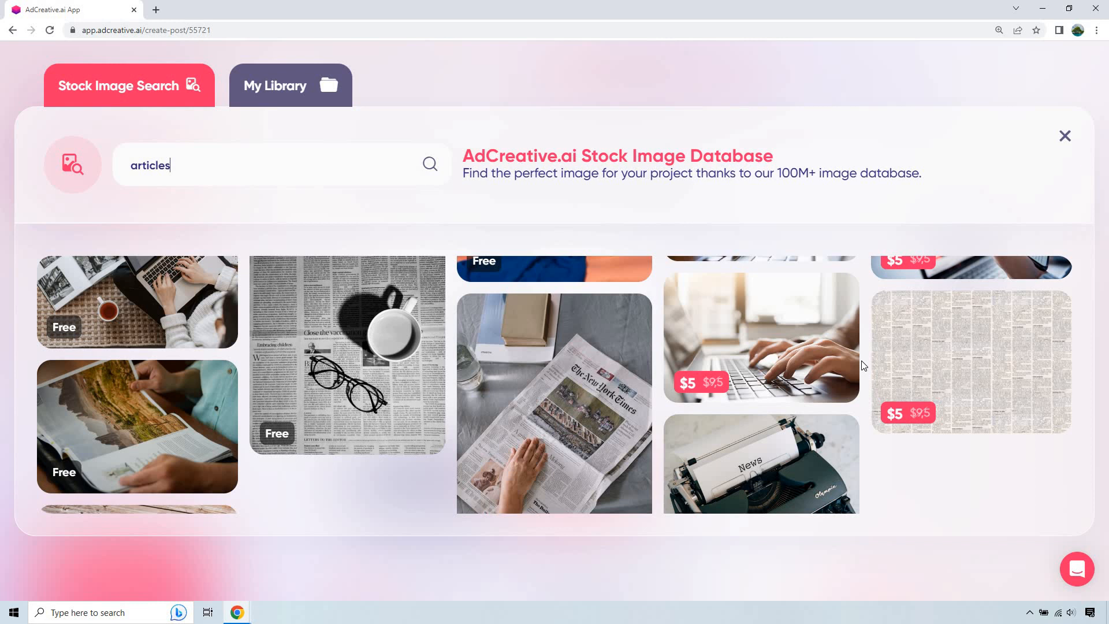
pyautogui.scroll(-3)
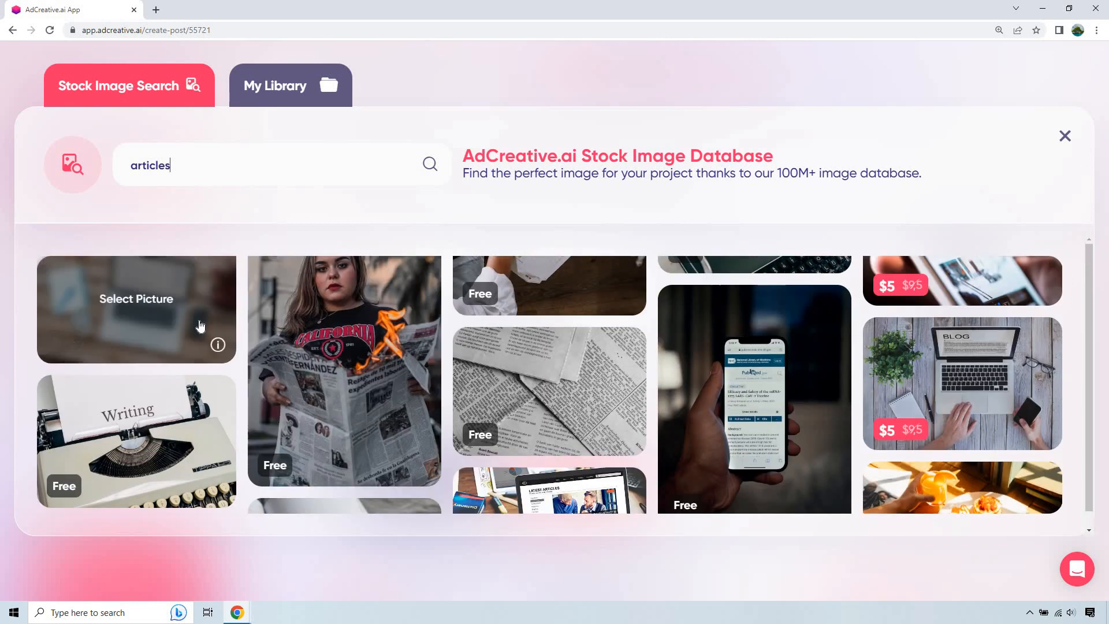
pyautogui.scroll(-3)
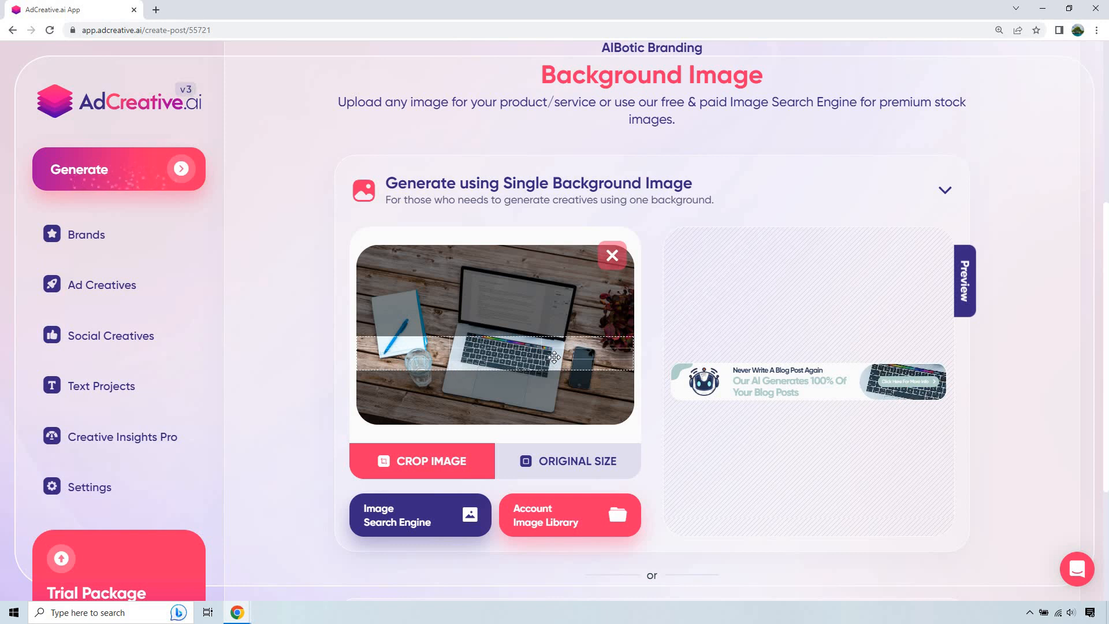
# Crop the background onto the laptop screen, then save the project as 'AI' and generate.
pyautogui.moveTo(553, 357); pyautogui.dragTo(553, 308)
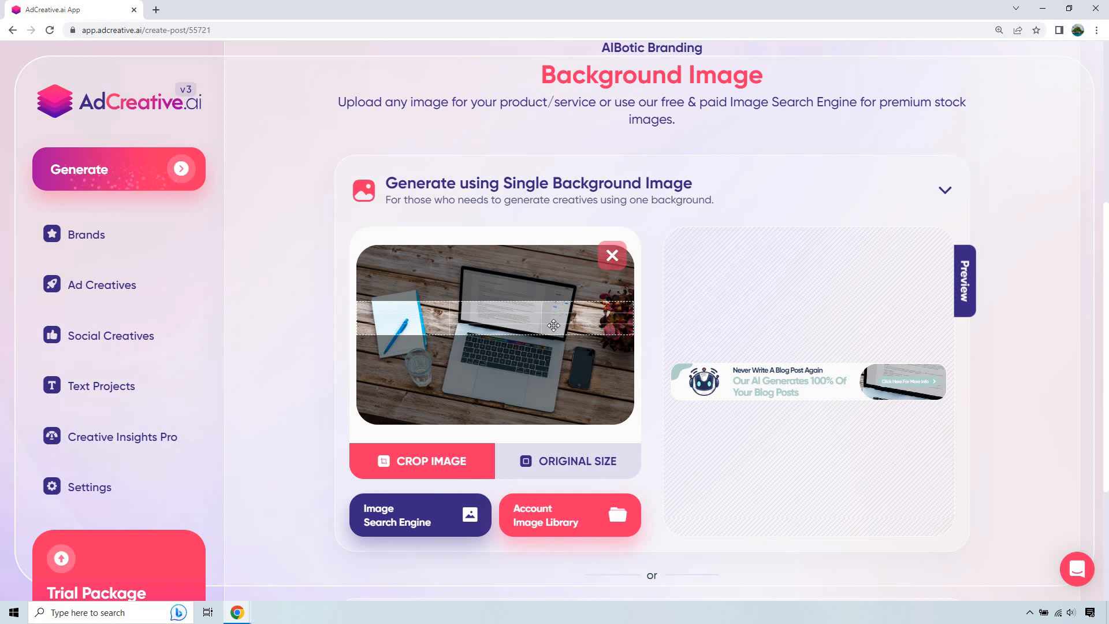
pyautogui.moveTo(820, 306)
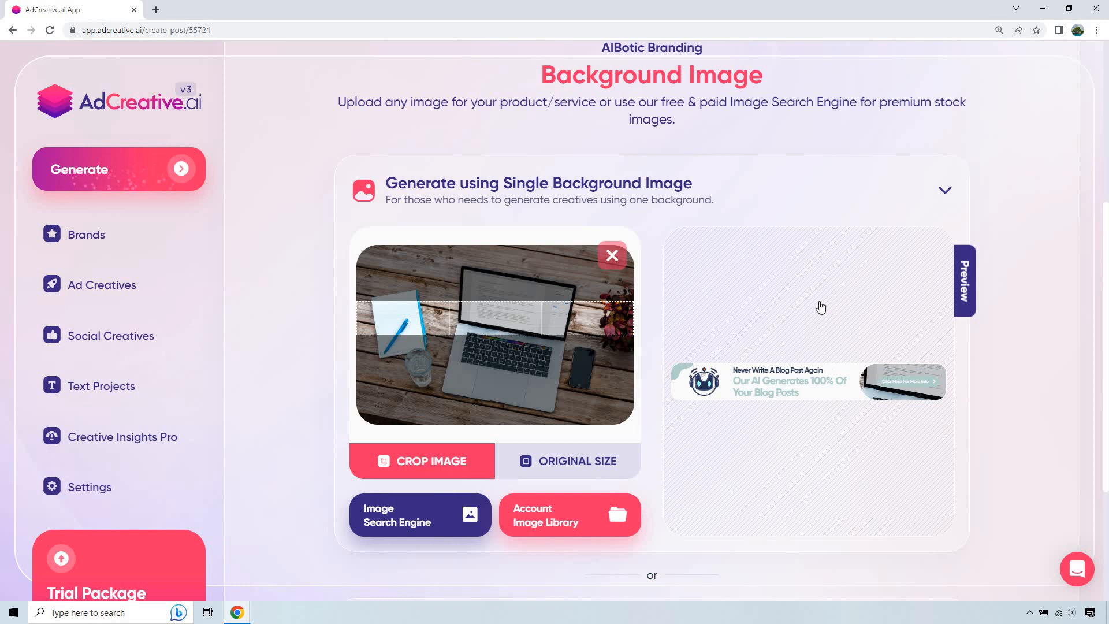
pyautogui.scroll(-3)
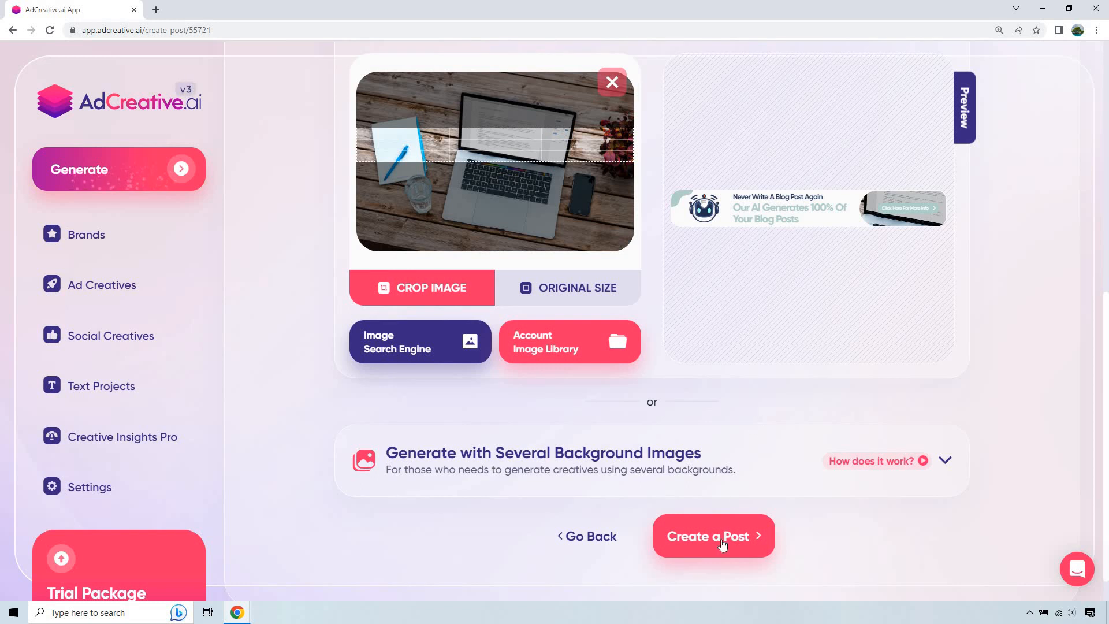
pyautogui.click(712, 536)
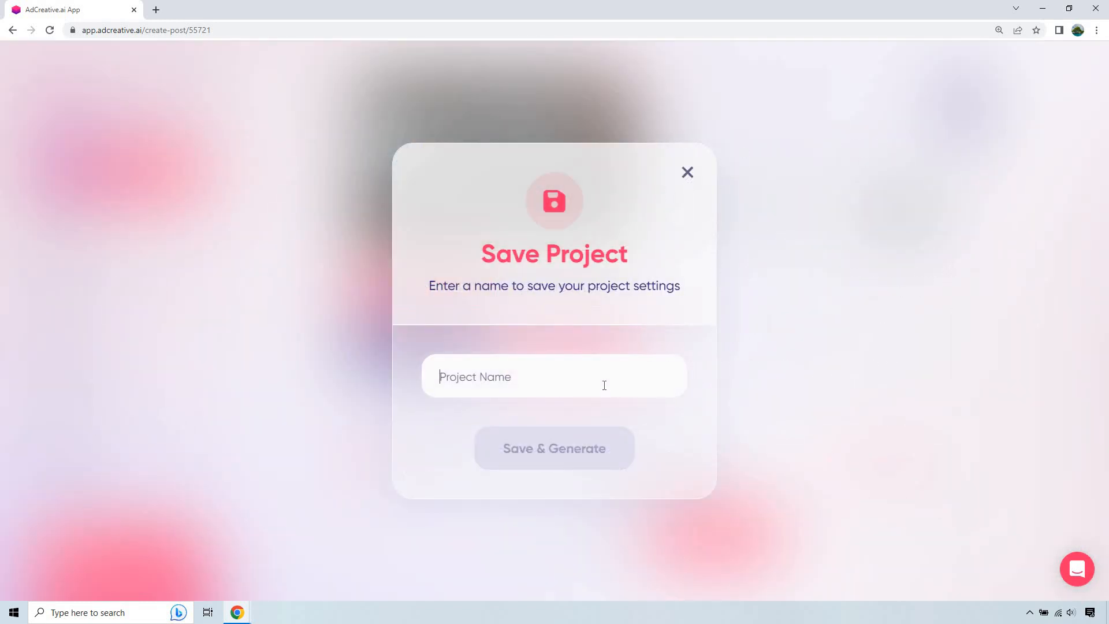
pyautogui.write('AI')
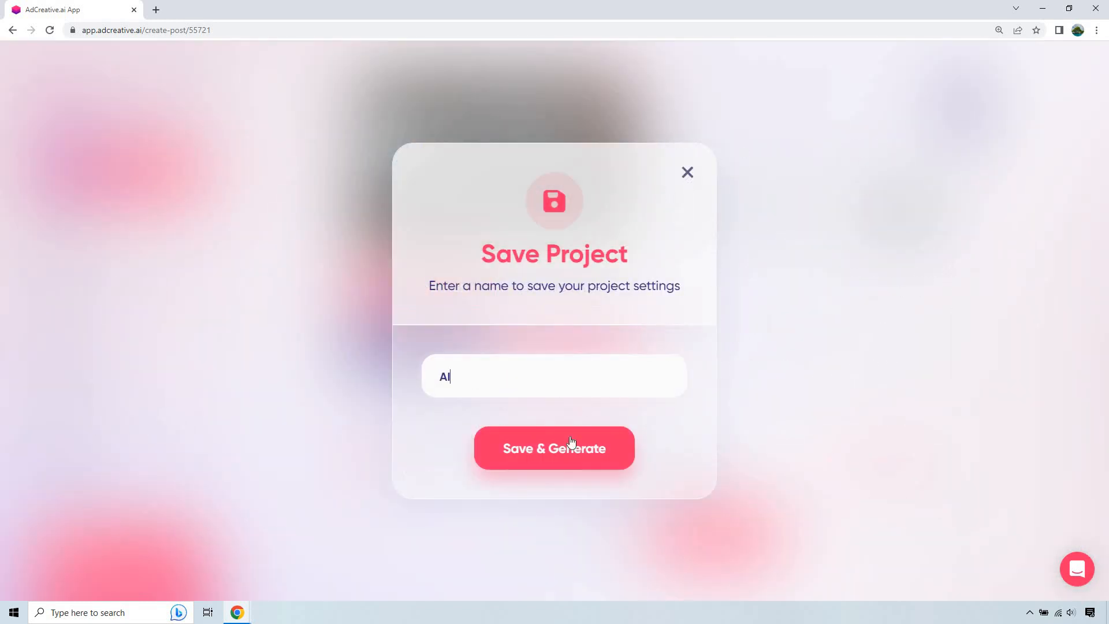
pyautogui.click(553, 448)
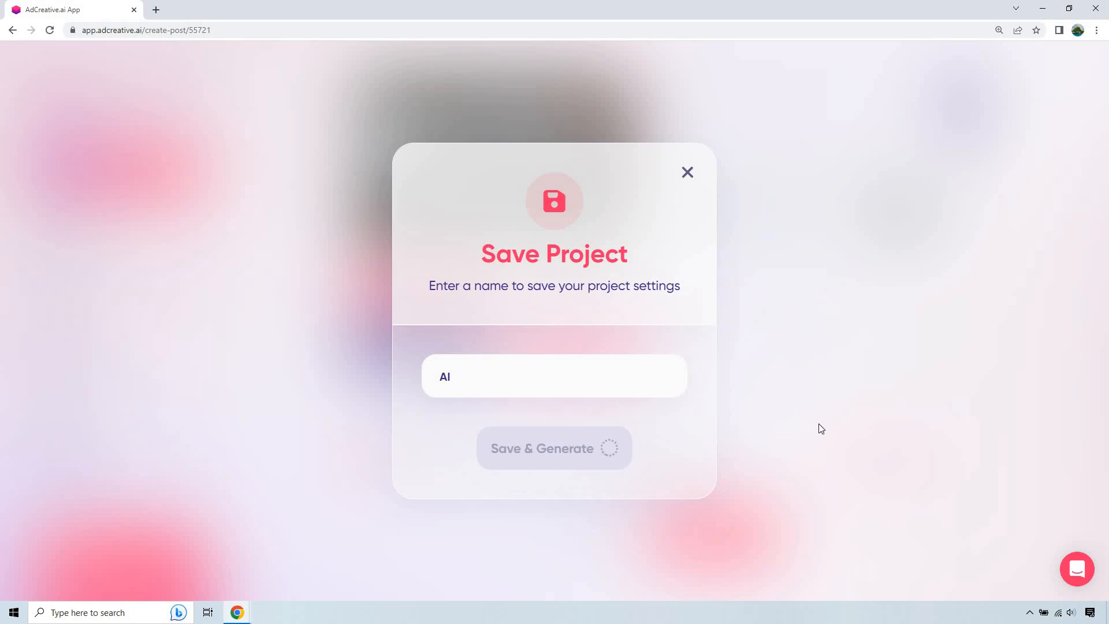
pyautogui.click(553, 448)
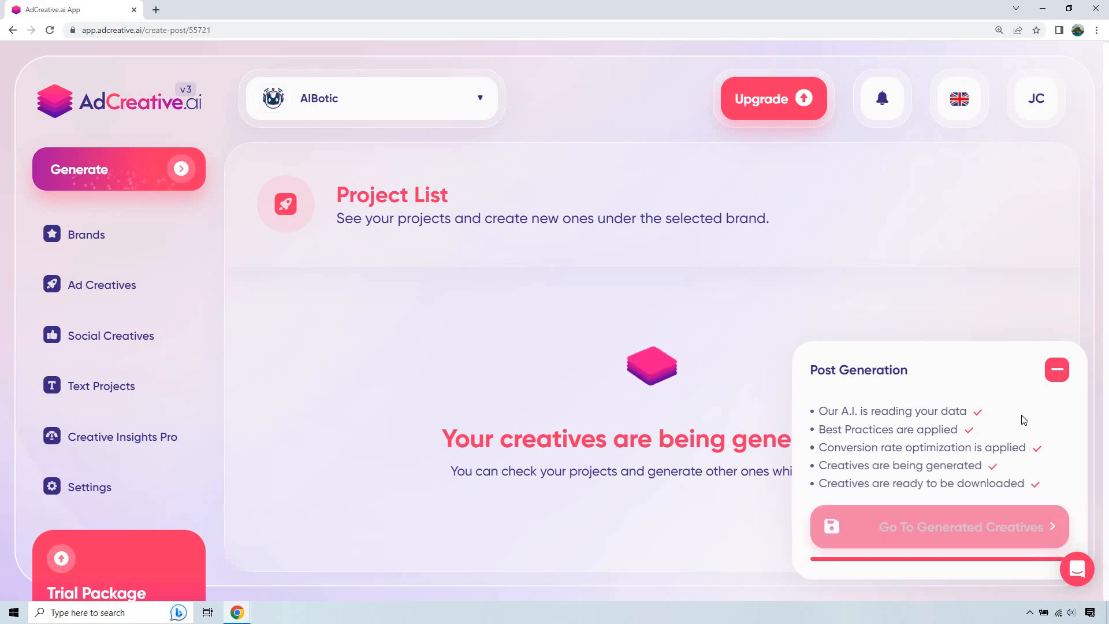
# Once post generation finishes, go to the generated AIBotic creatives.
pyautogui.click(937, 526)
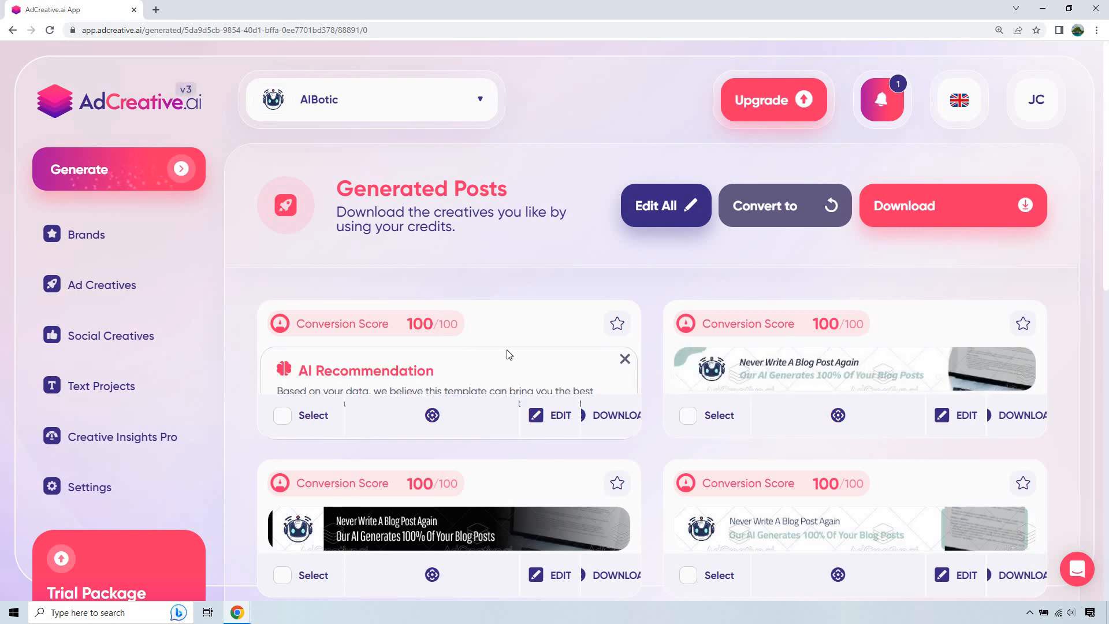
pyautogui.moveTo(452, 322)
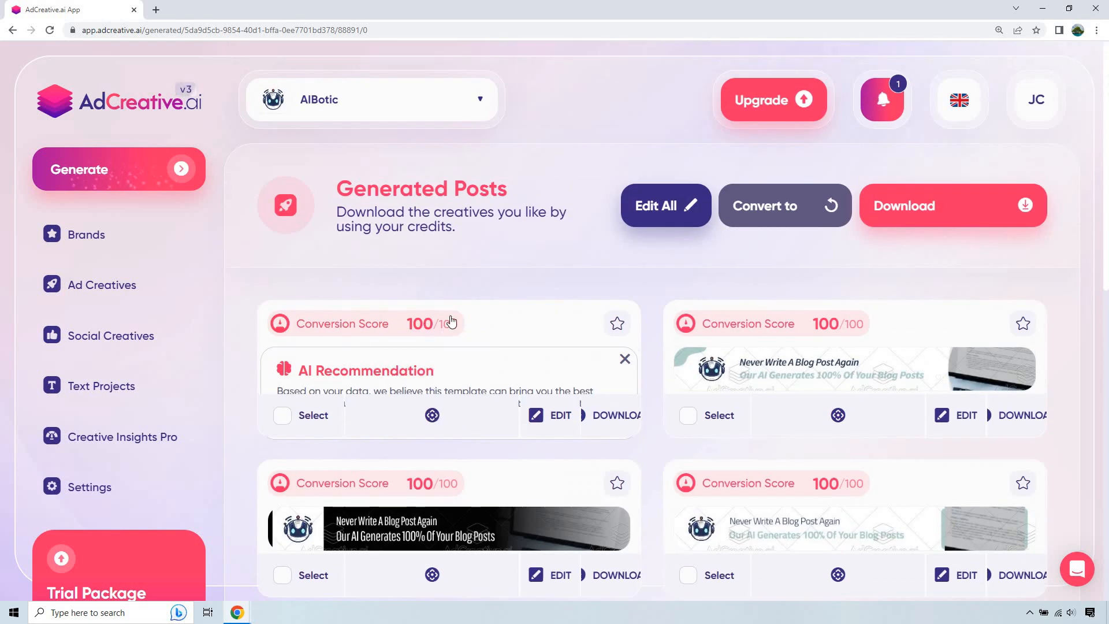
# Close the AI Recommendation card covering the first leaderboard banner.
pyautogui.click(624, 359)
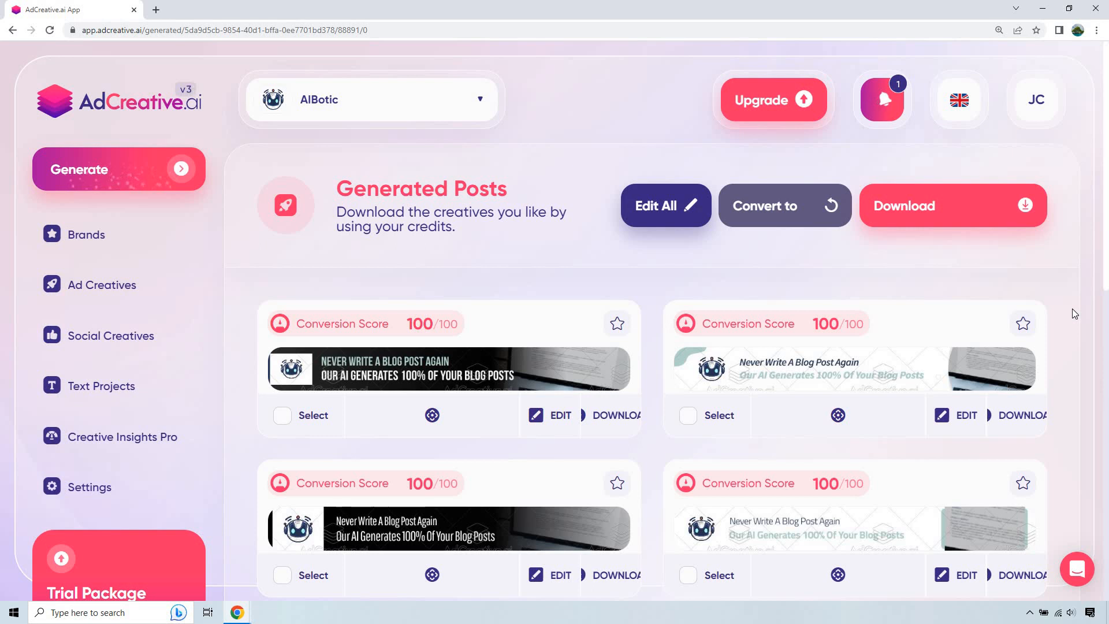
pyautogui.scroll(-3)
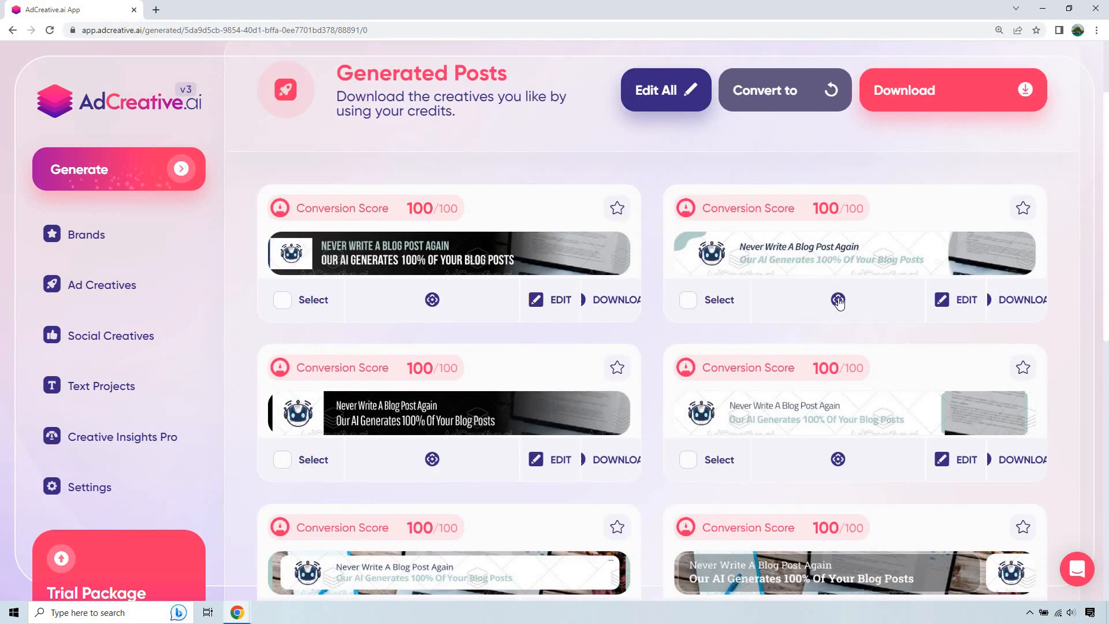
pyautogui.moveTo(1094, 321)
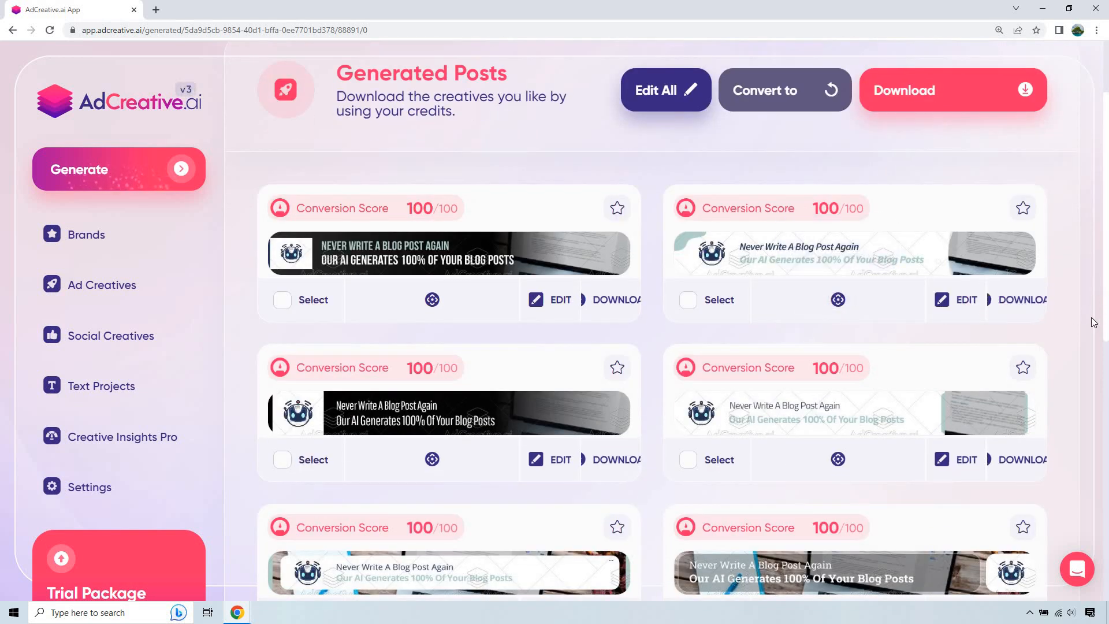
pyautogui.scroll(-3)
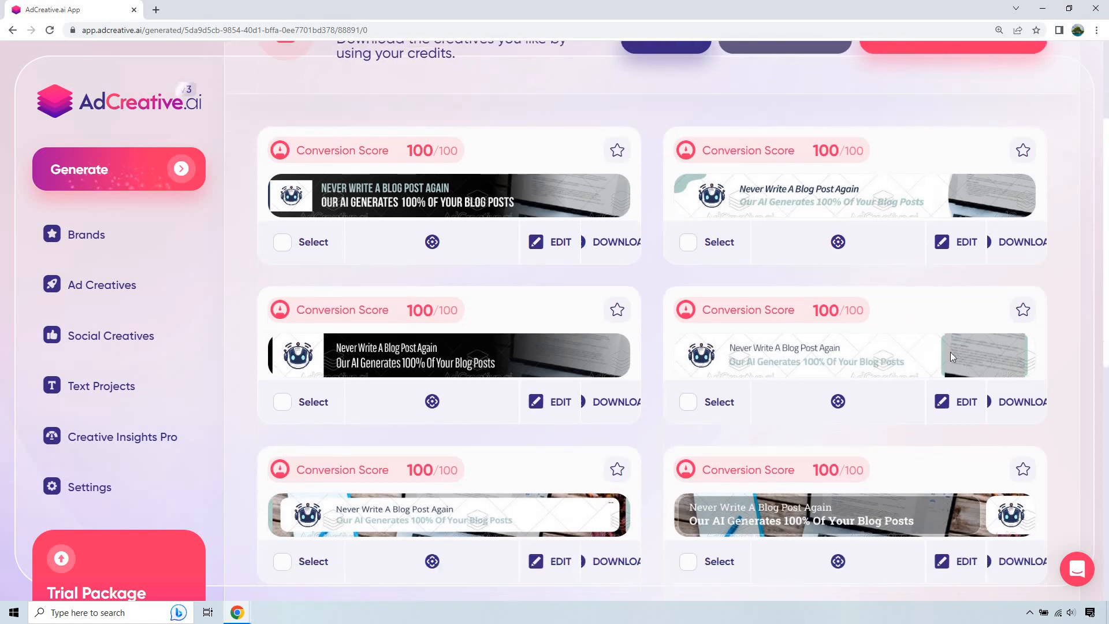
pyautogui.scroll(-3)
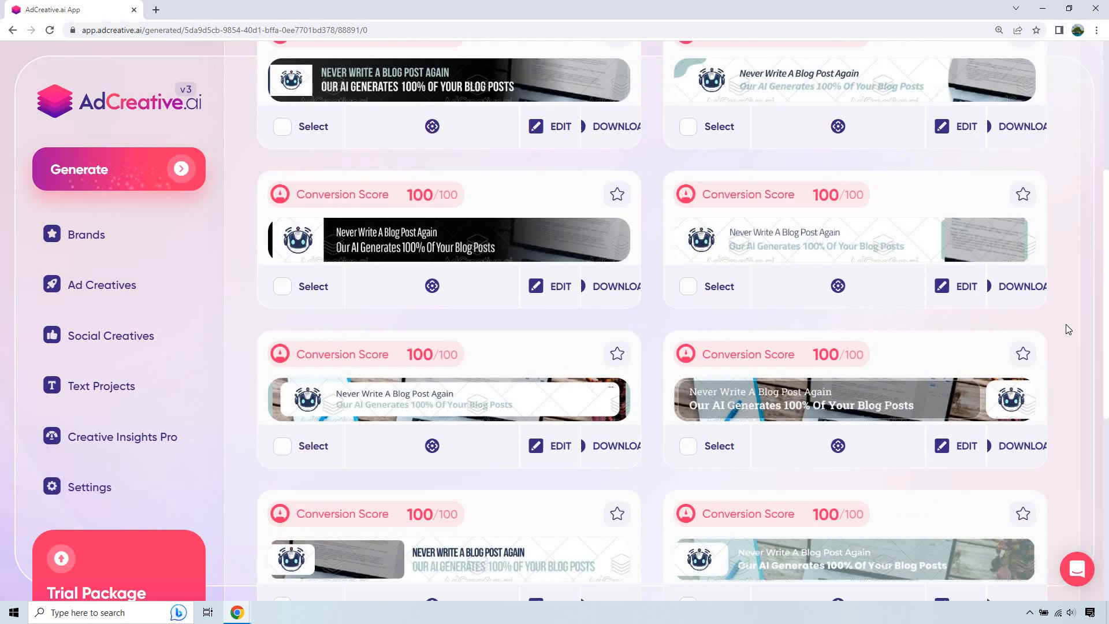
pyautogui.scroll(-3)
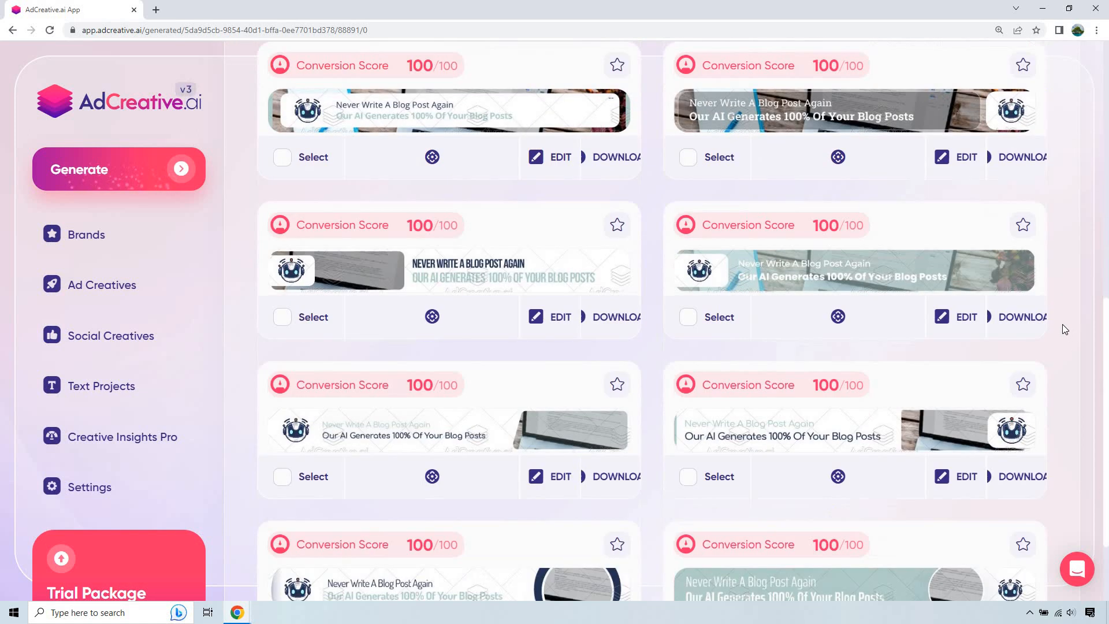
pyautogui.scroll(-3)
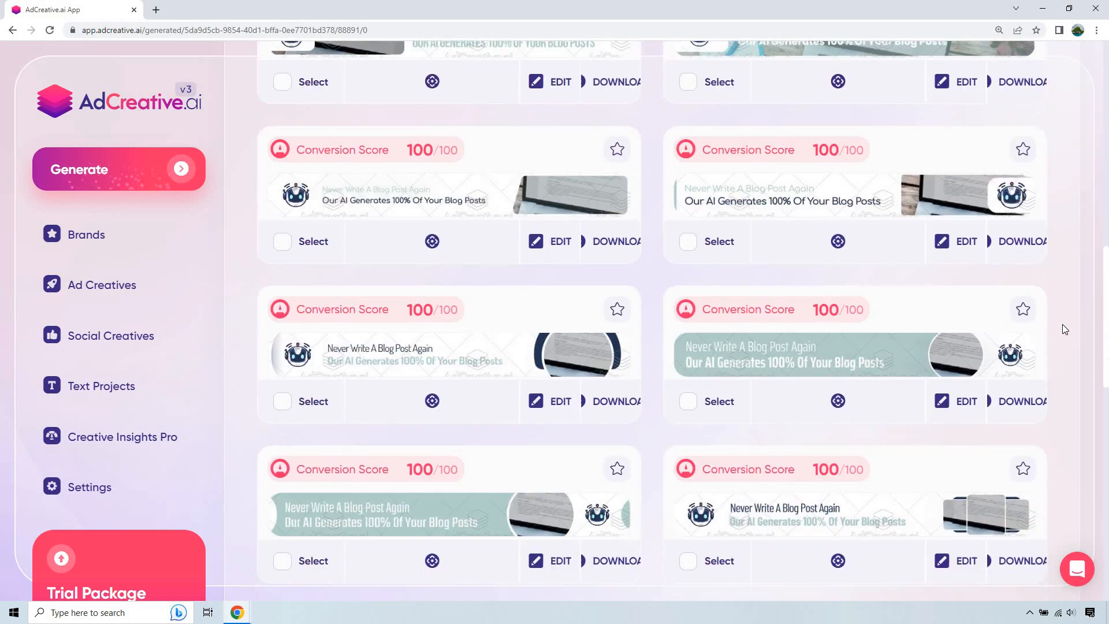
pyautogui.scroll(-3)
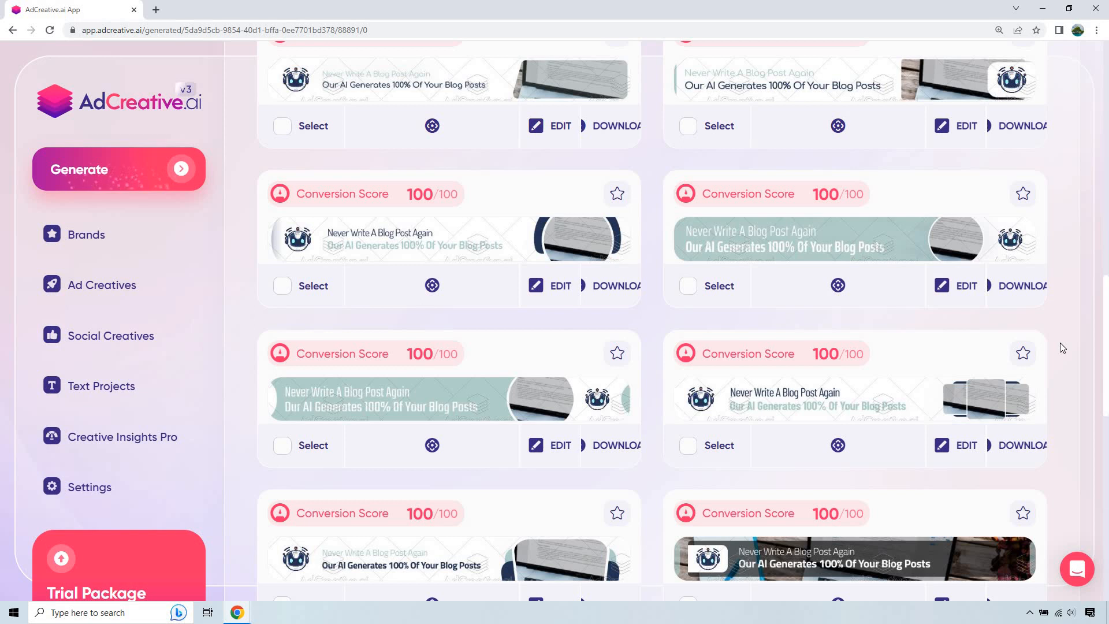
pyautogui.scroll(-3)
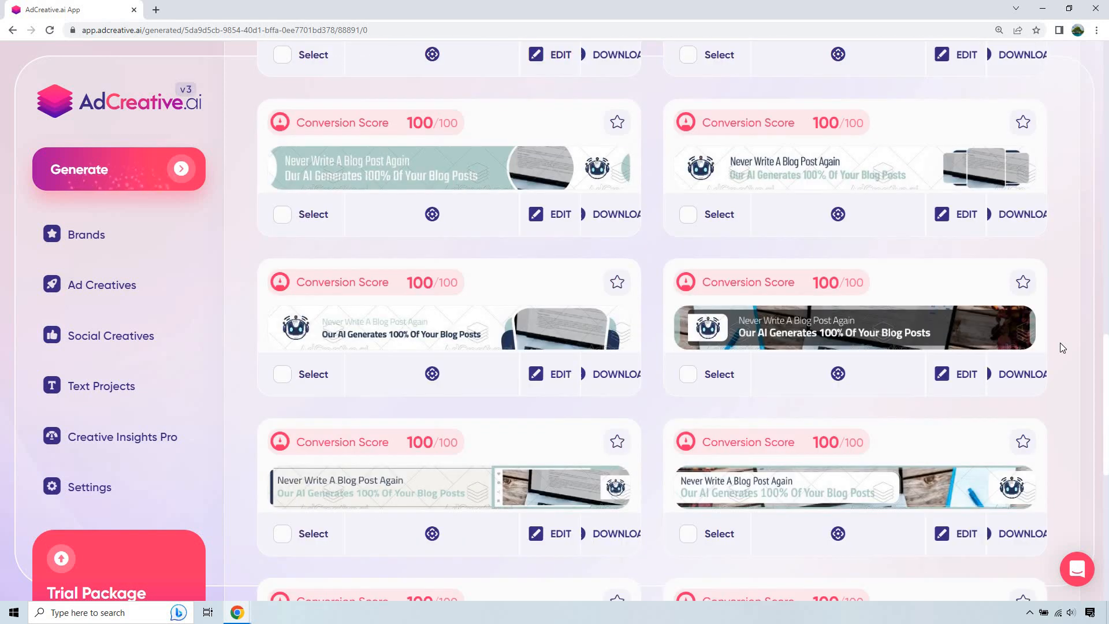
pyautogui.scroll(-3)
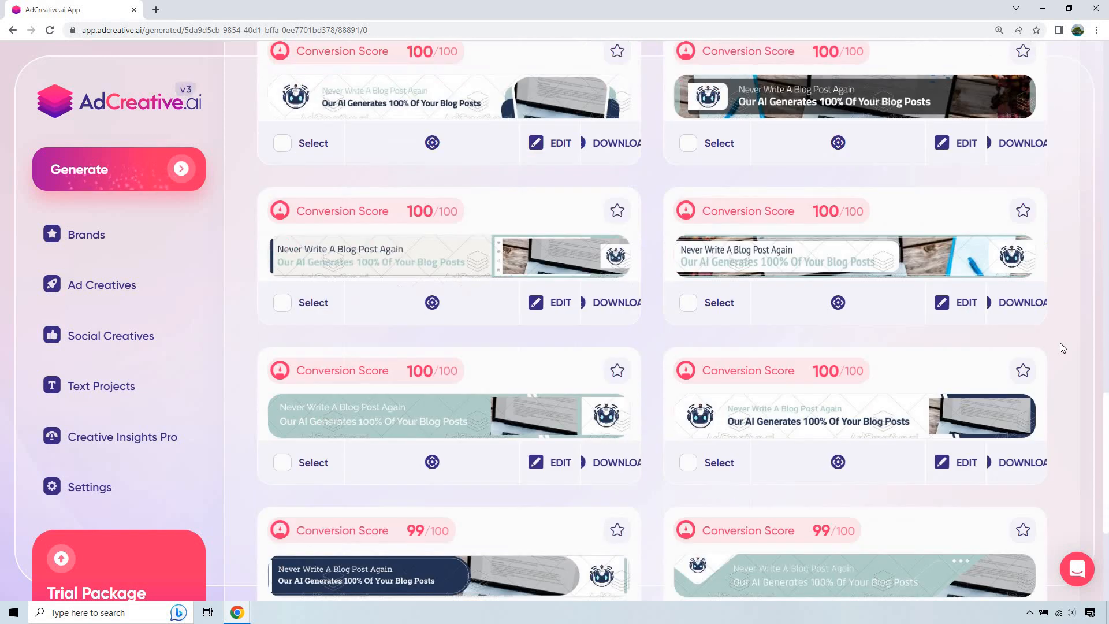
pyautogui.scroll(-3)
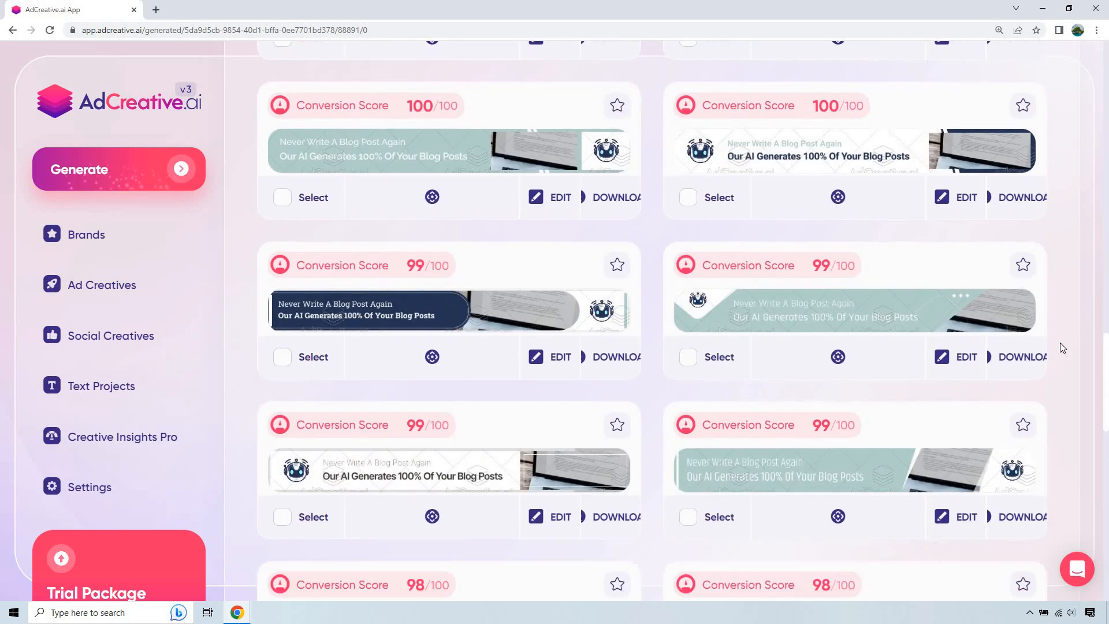
pyautogui.scroll(-3)
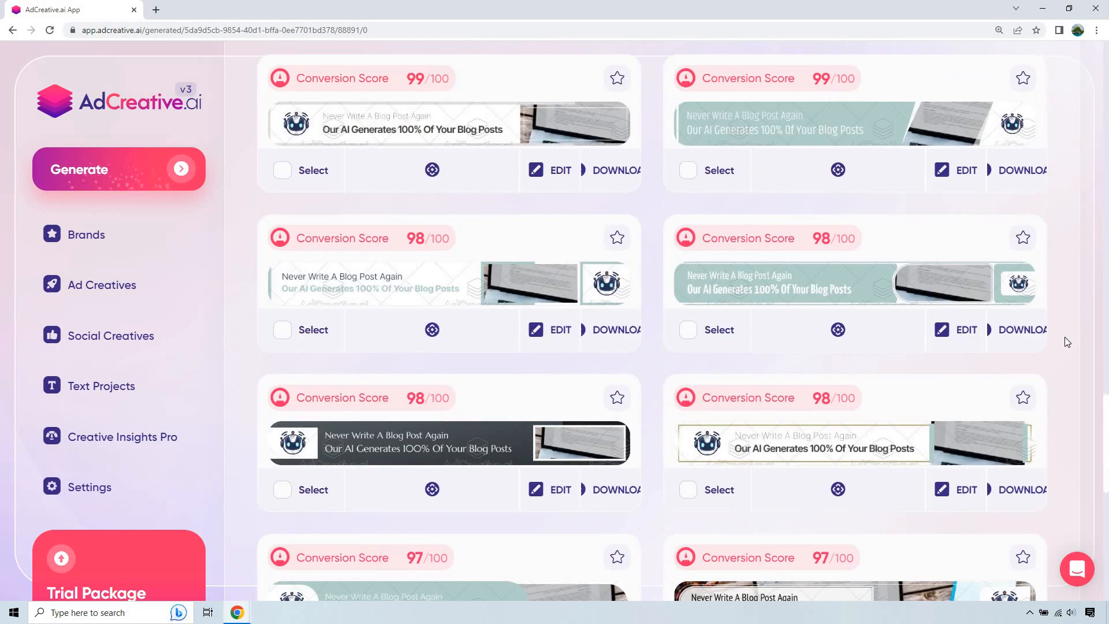
pyautogui.scroll(-3)
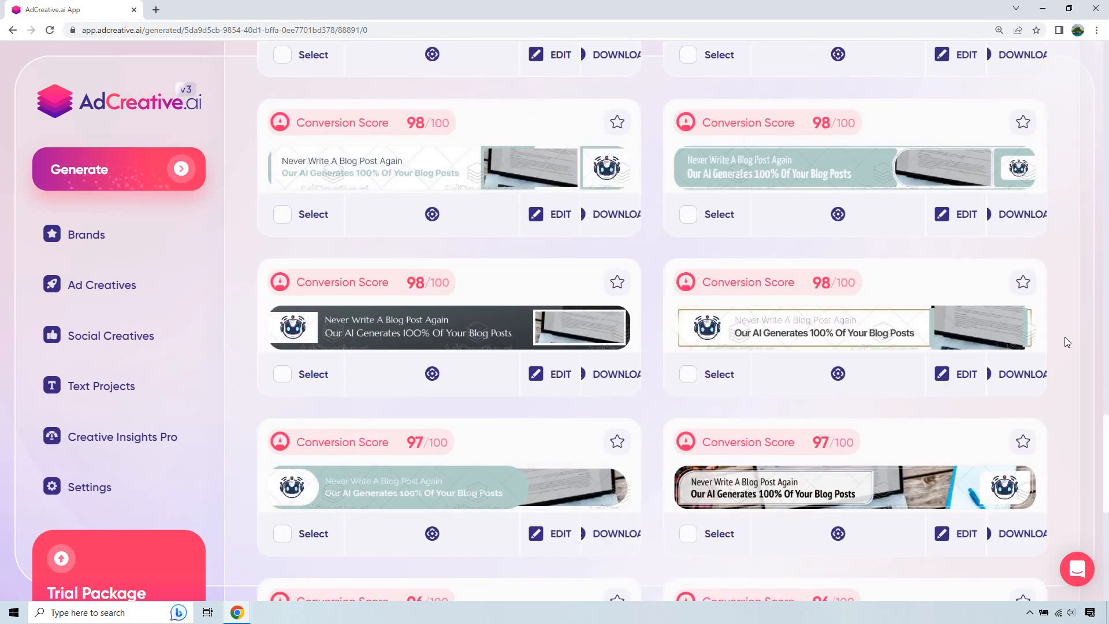
pyautogui.scroll(-3)
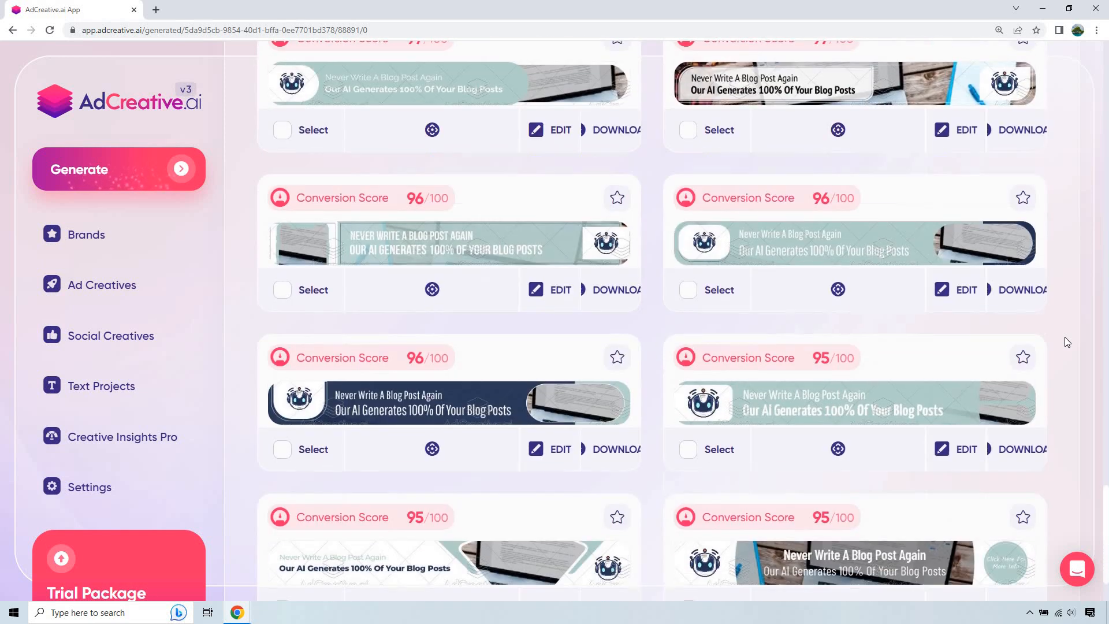
pyautogui.scroll(-3)
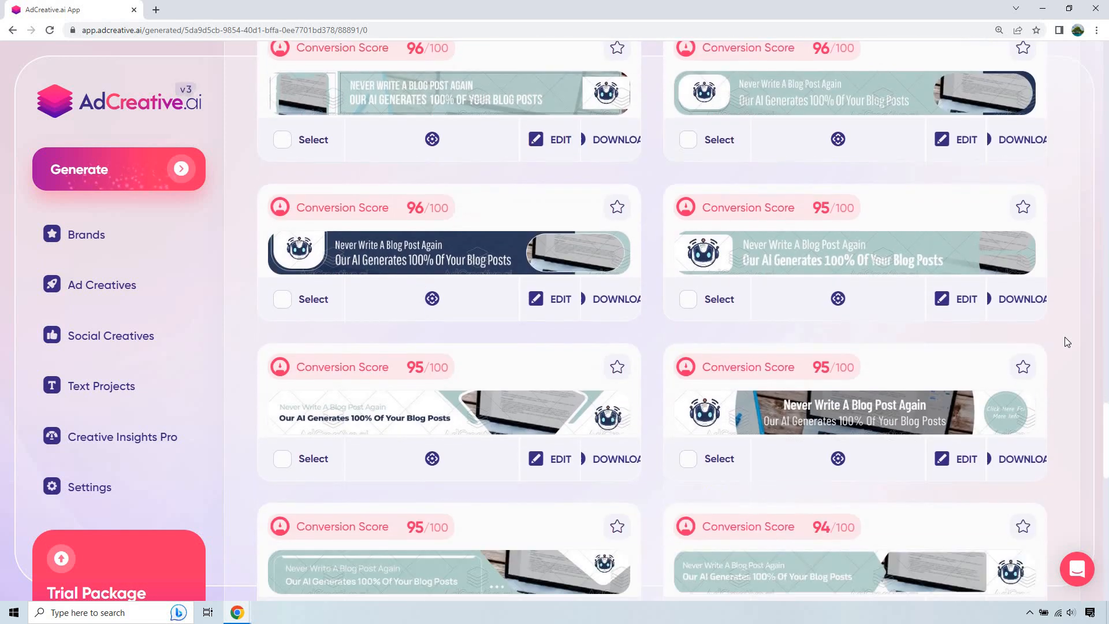
pyautogui.scroll(-3)
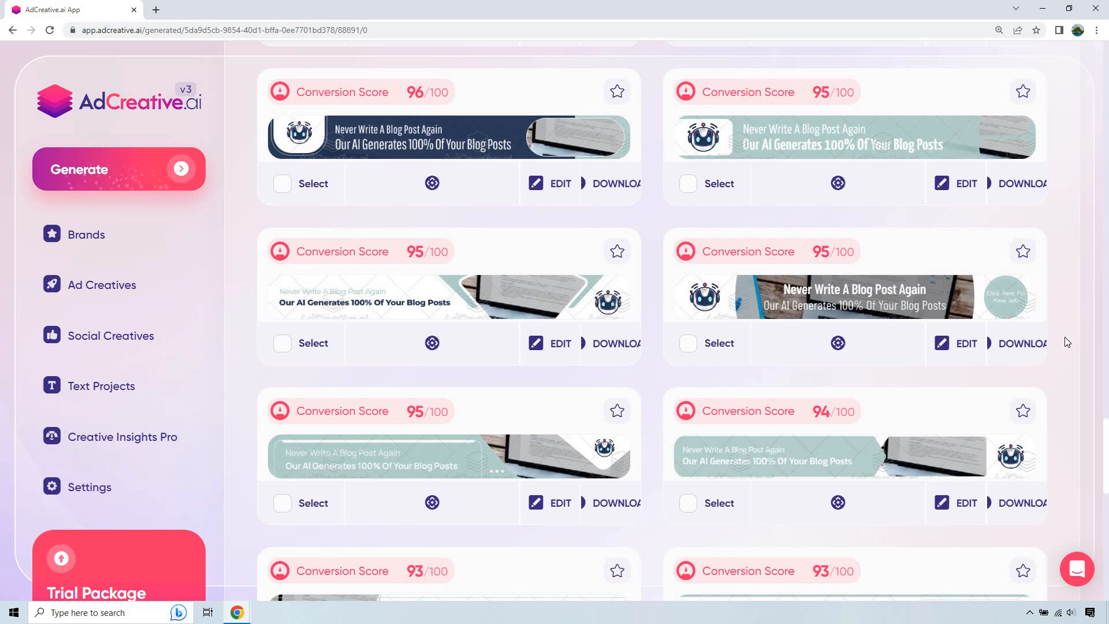
pyautogui.scroll(-3)
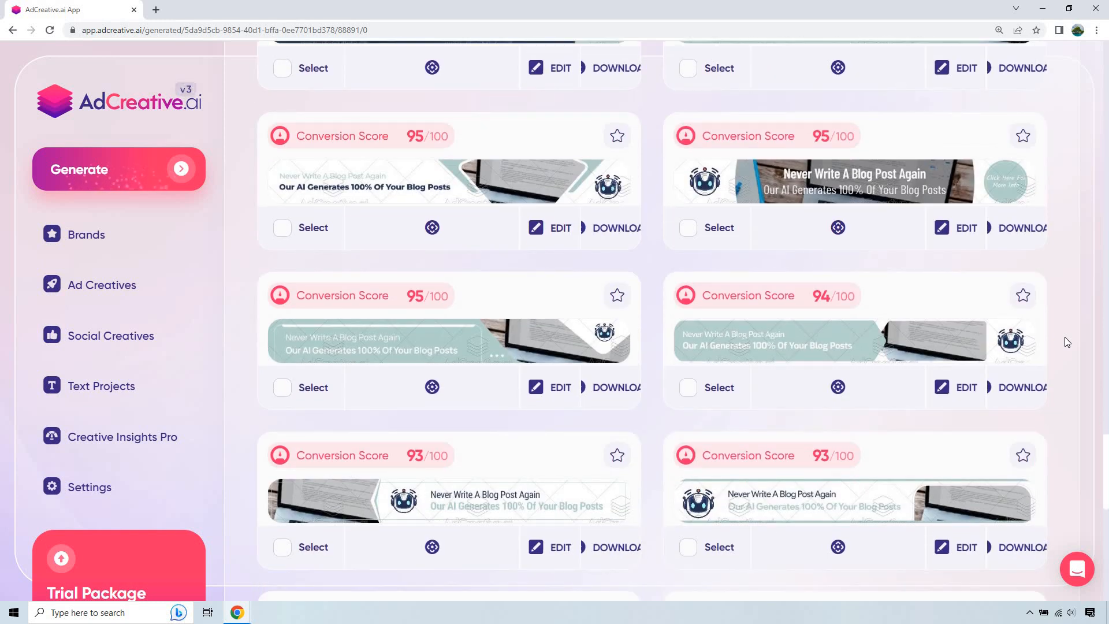
pyautogui.scroll(-3)
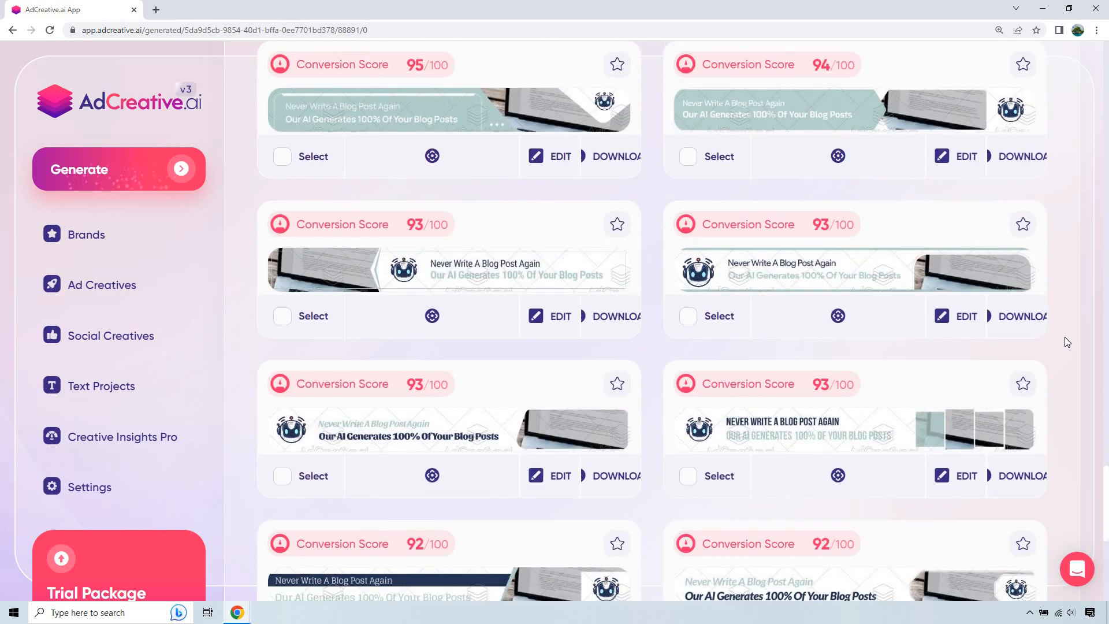
pyautogui.scroll(-3)
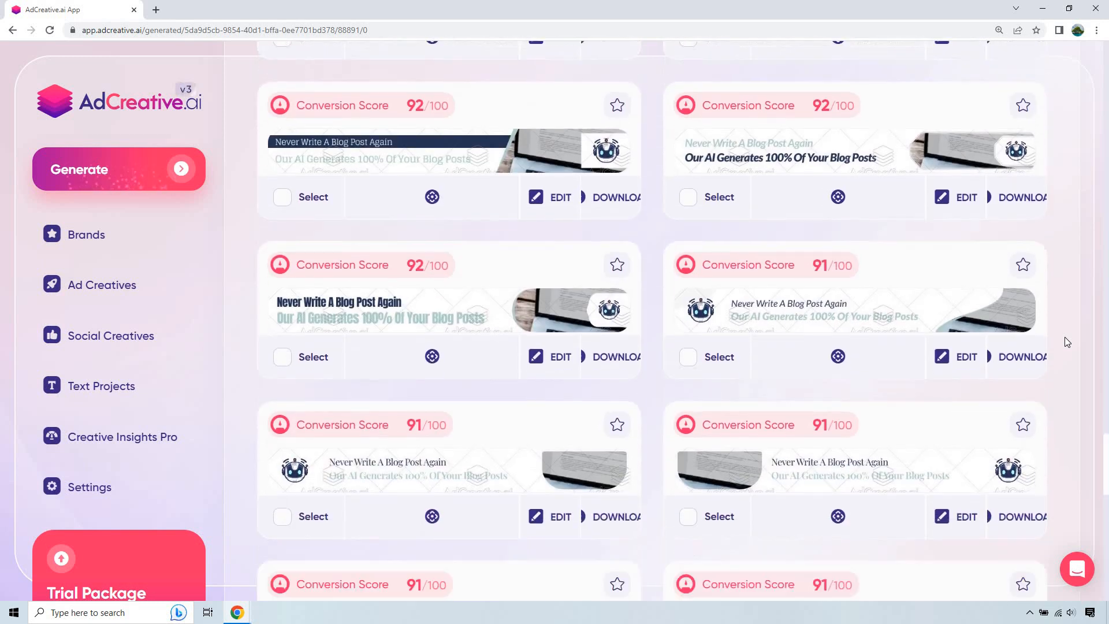
pyautogui.scroll(-3)
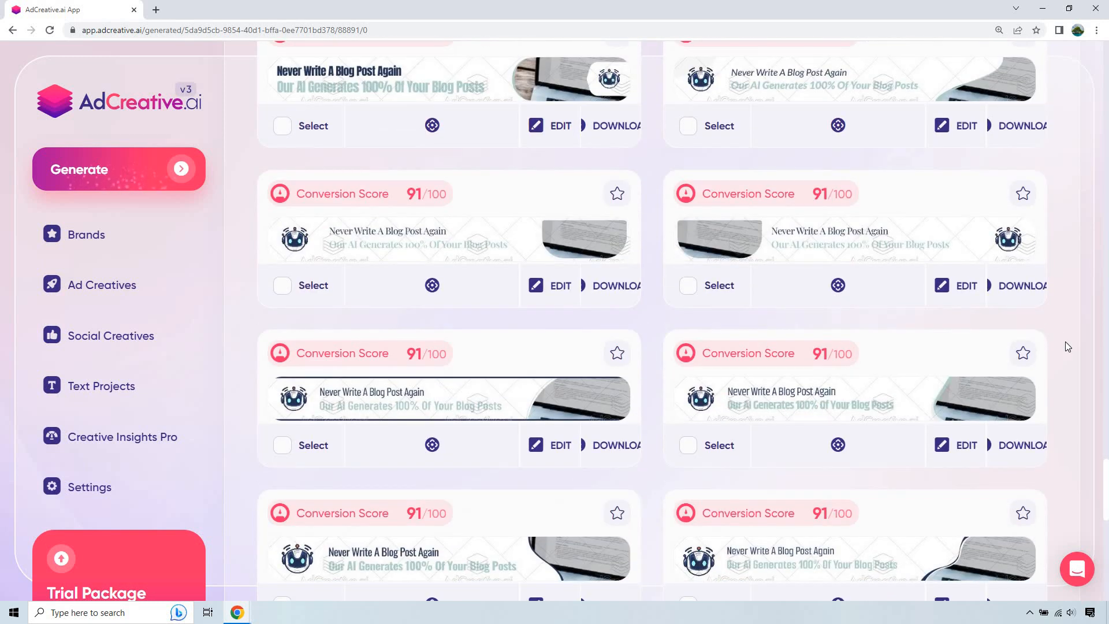
pyautogui.scroll(-3)
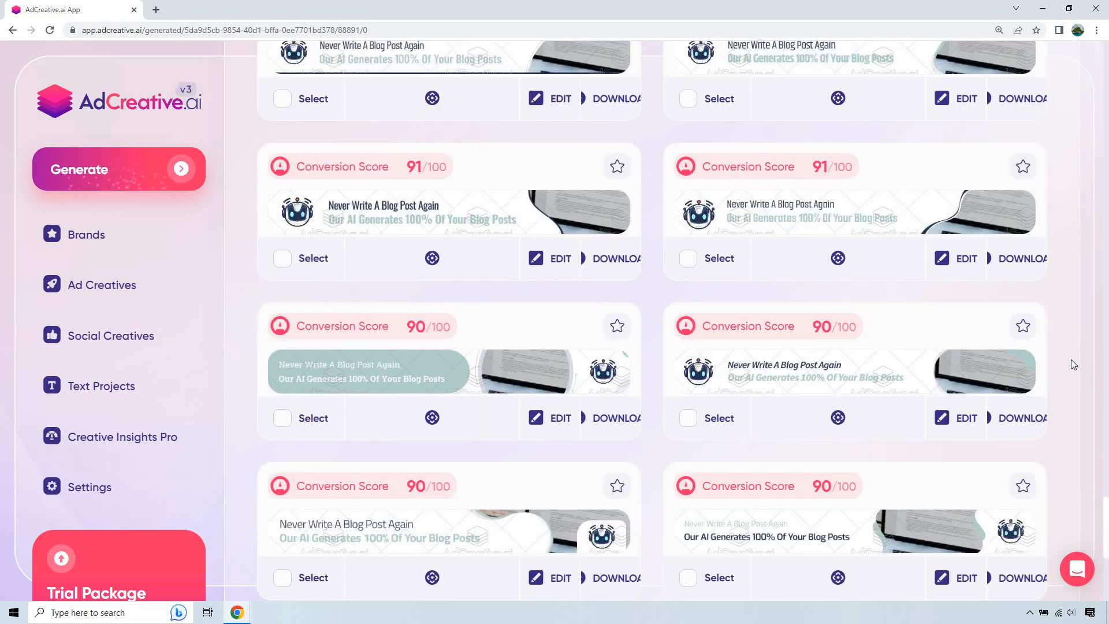
pyautogui.scroll(-3)
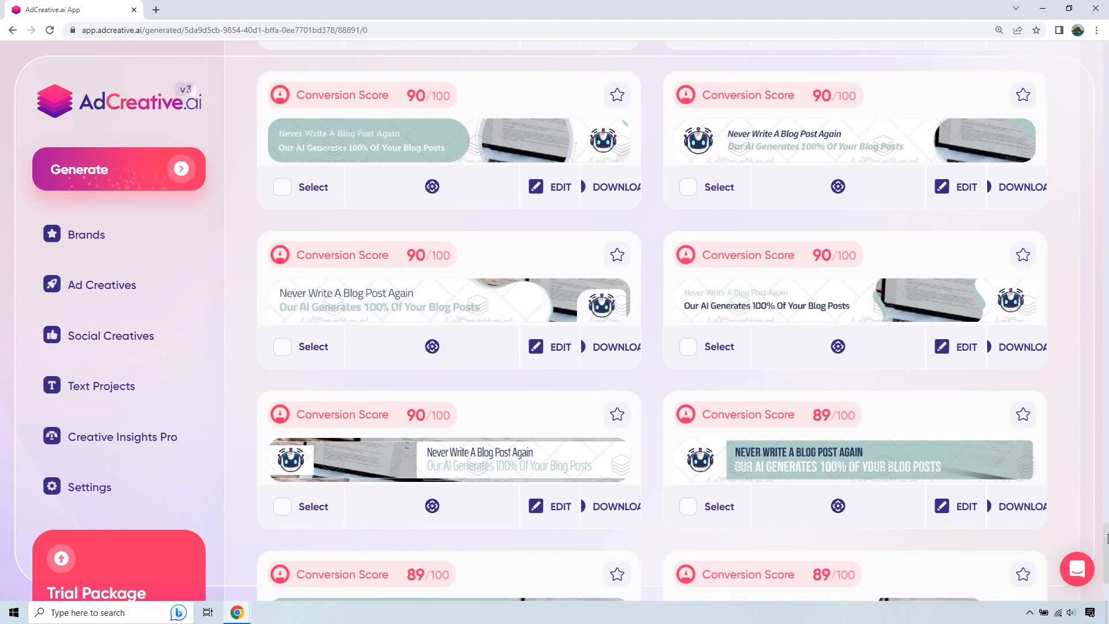
pyautogui.scroll(-3)
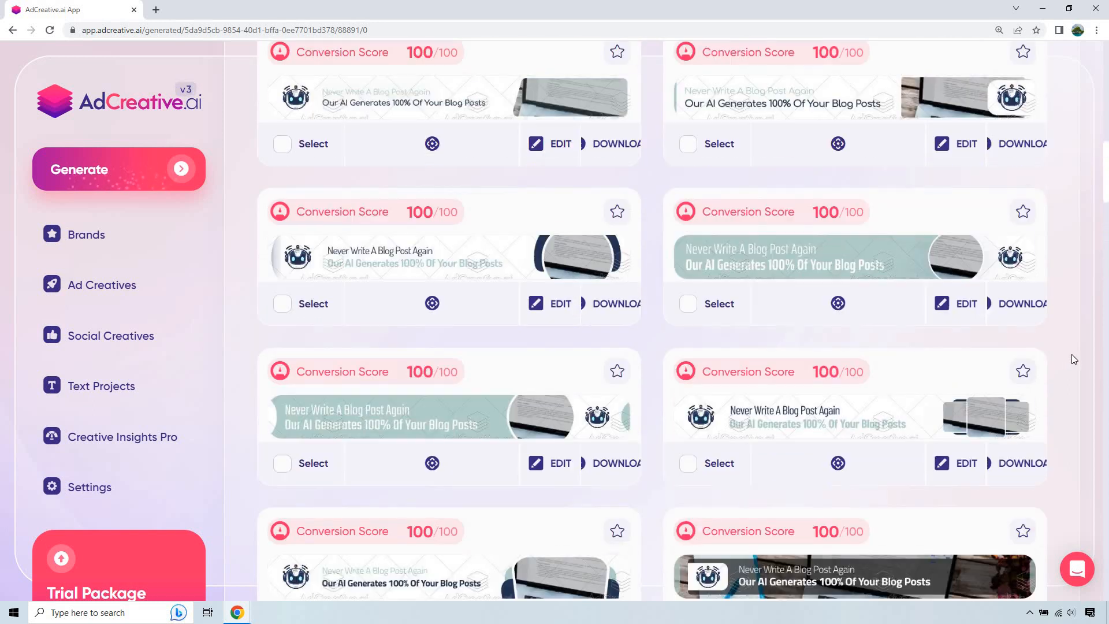
pyautogui.scroll(3)
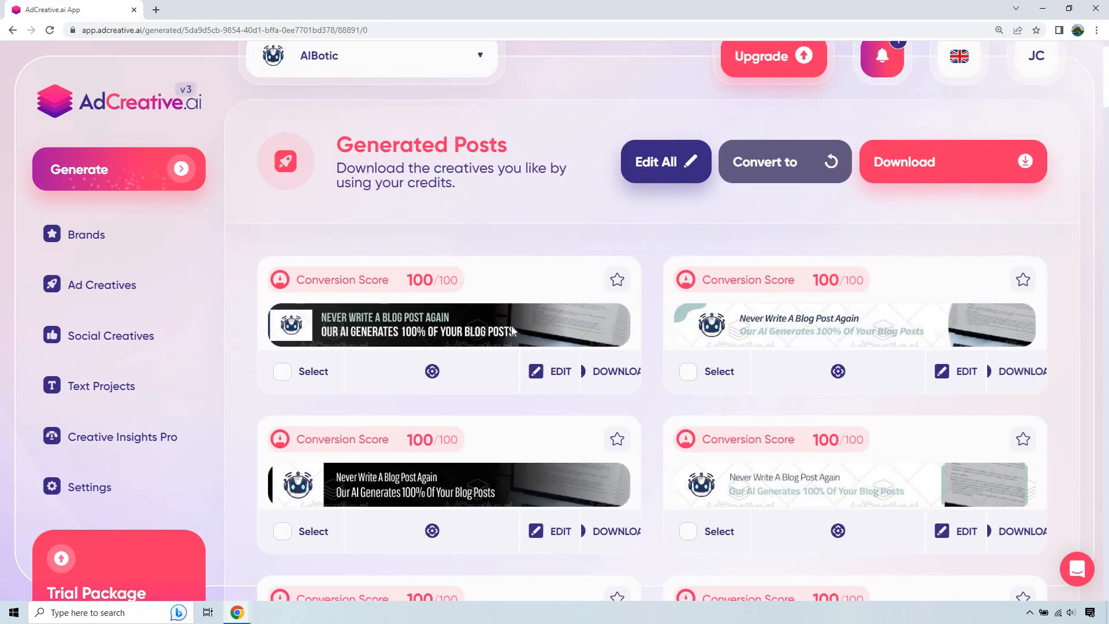
pyautogui.moveTo(1064, 340)
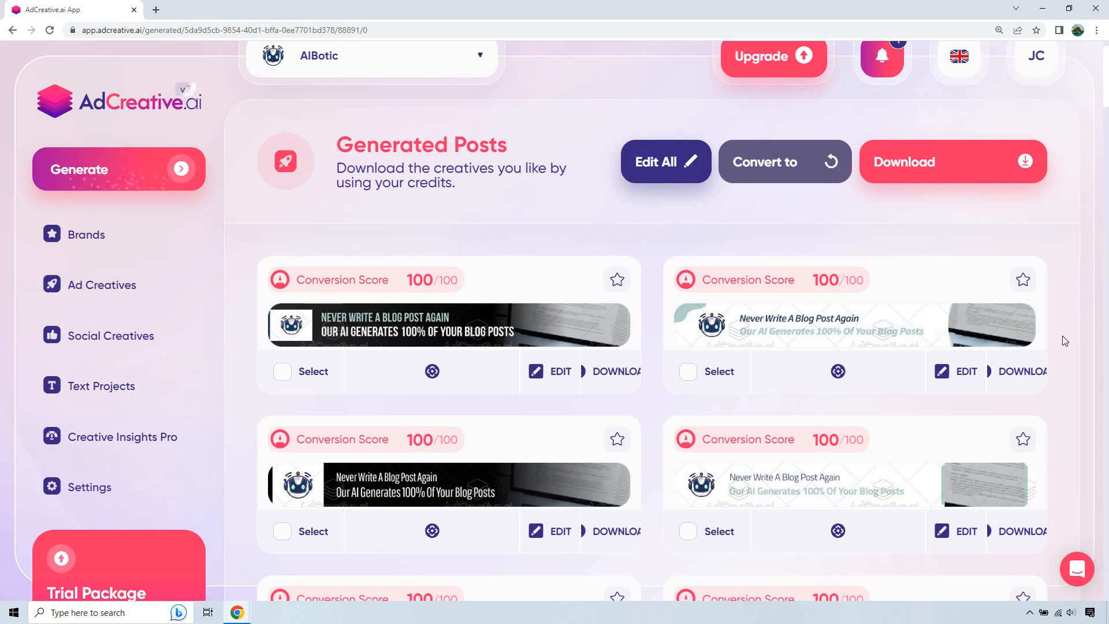